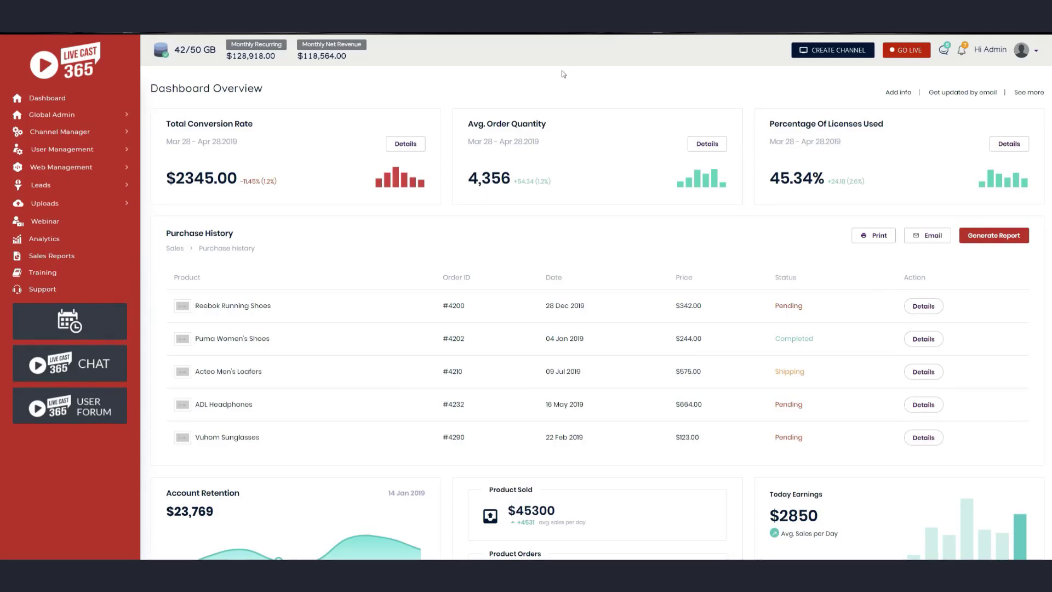
{"action": "mouse_move", "coordinate": [540, 178]}
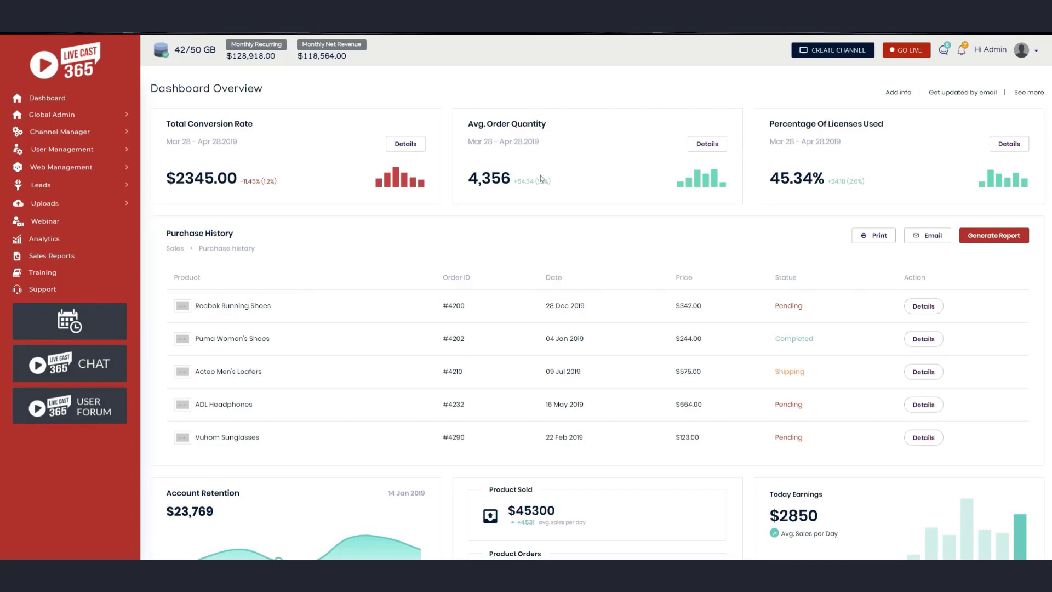
{"action": "mouse_move", "coordinate": [228, 112]}
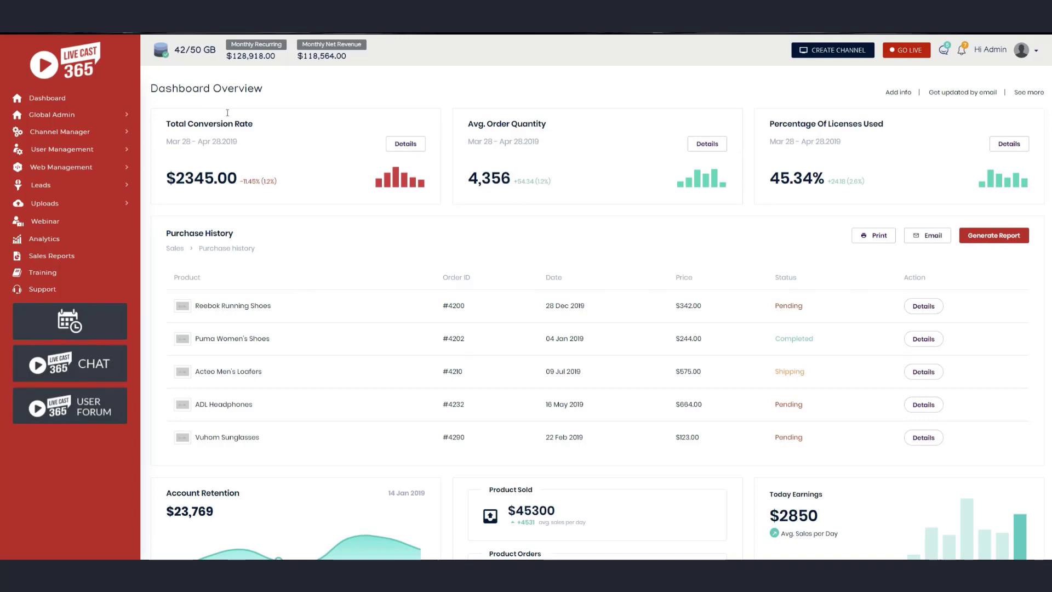
{"action": "mouse_move", "coordinate": [572, 512]}
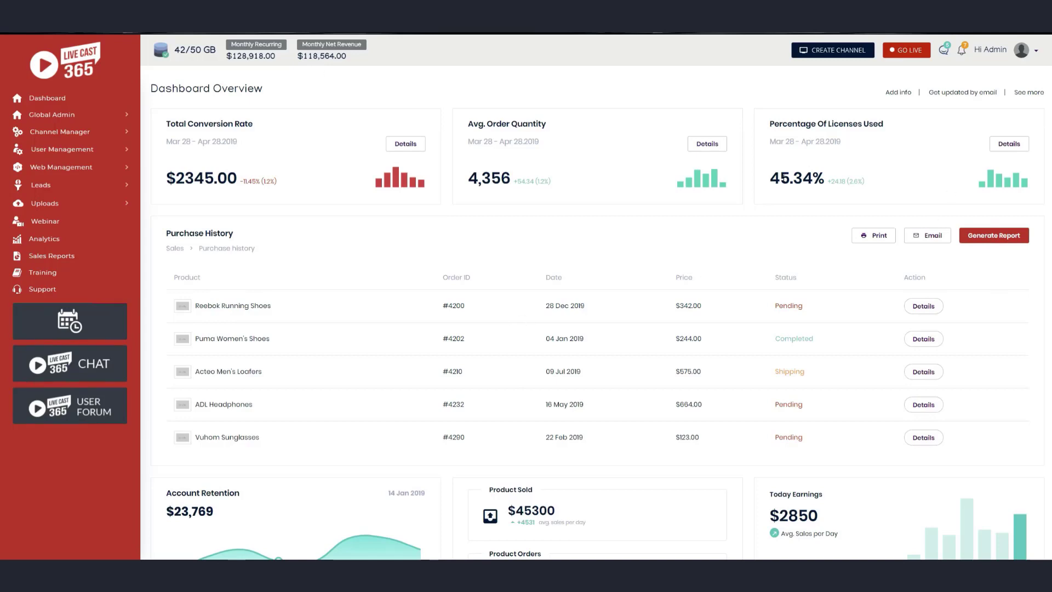
{"action": "mouse_move", "coordinate": [811, 85]}
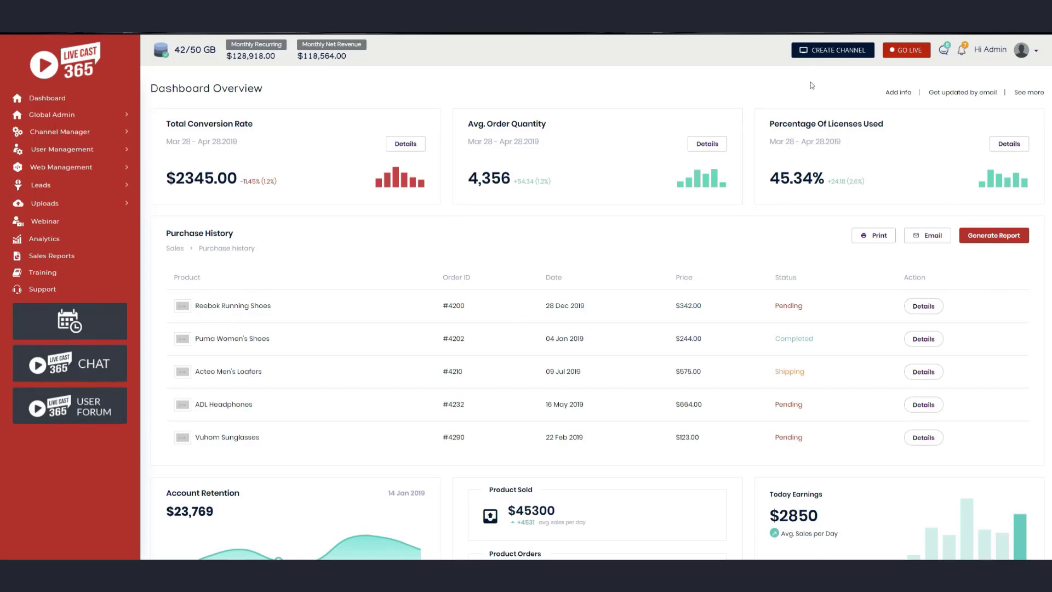
{"action": "mouse_move", "coordinate": [833, 49]}
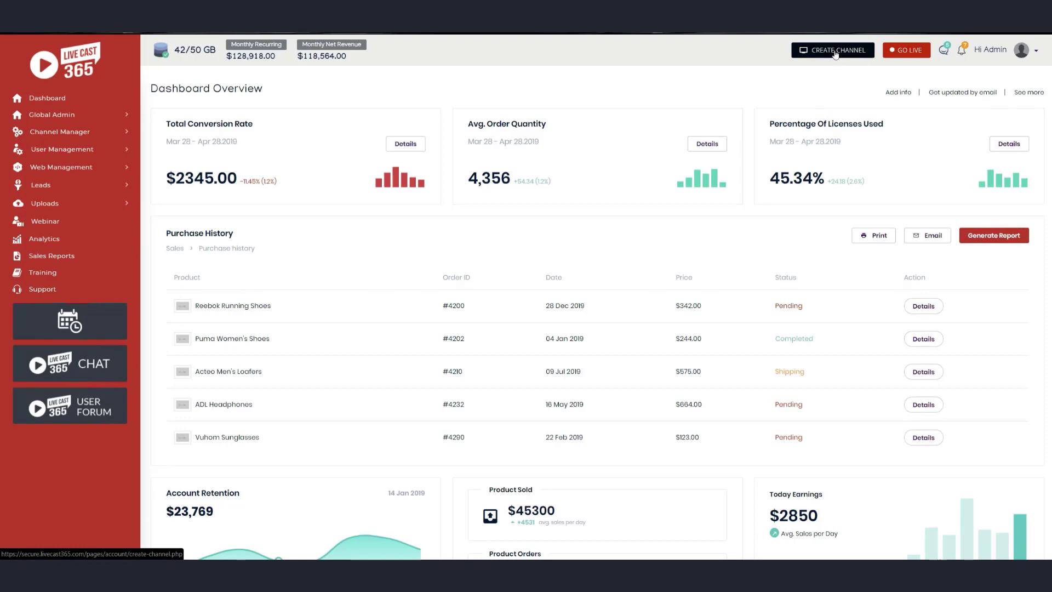
Begin a new channel, fill in category Automotive, Sub Category 1 and name, and enter 43 GB storage
{"action": "left_click", "coordinate": [831, 49]}
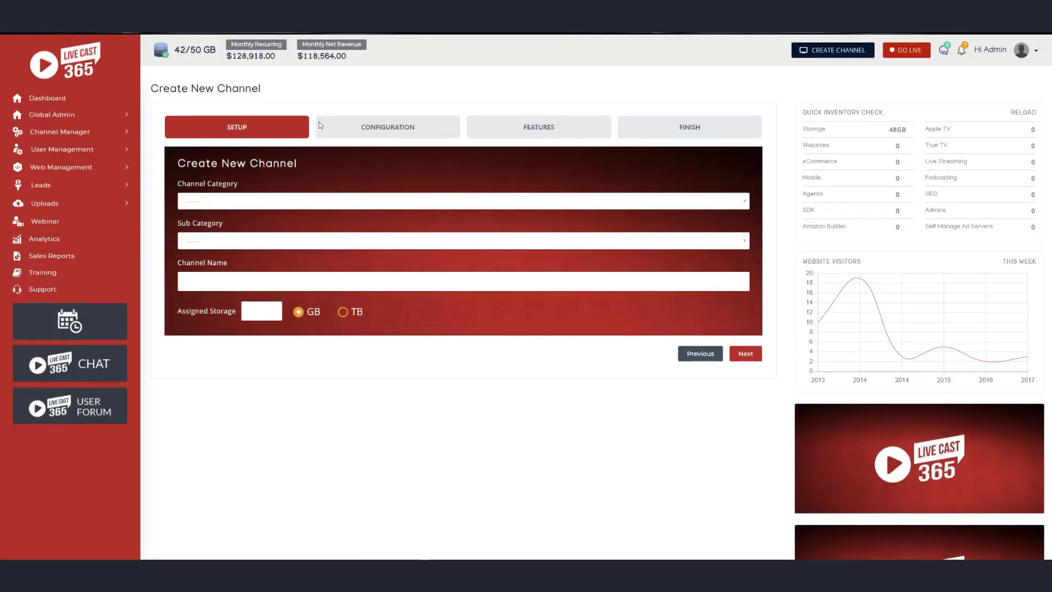
{"action": "mouse_move", "coordinate": [392, 357]}
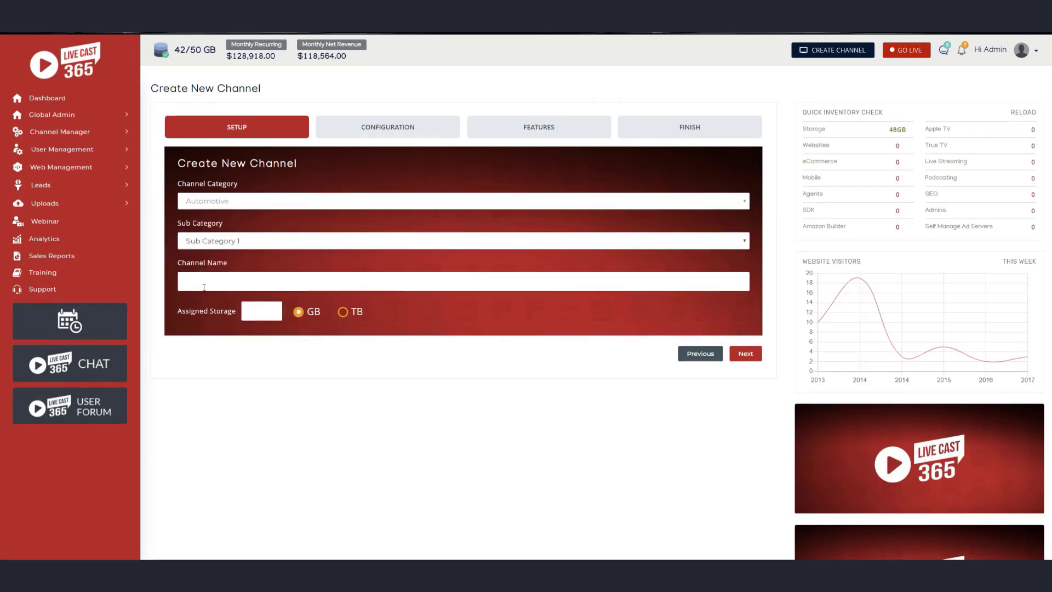
{"action": "type", "text": "n"}
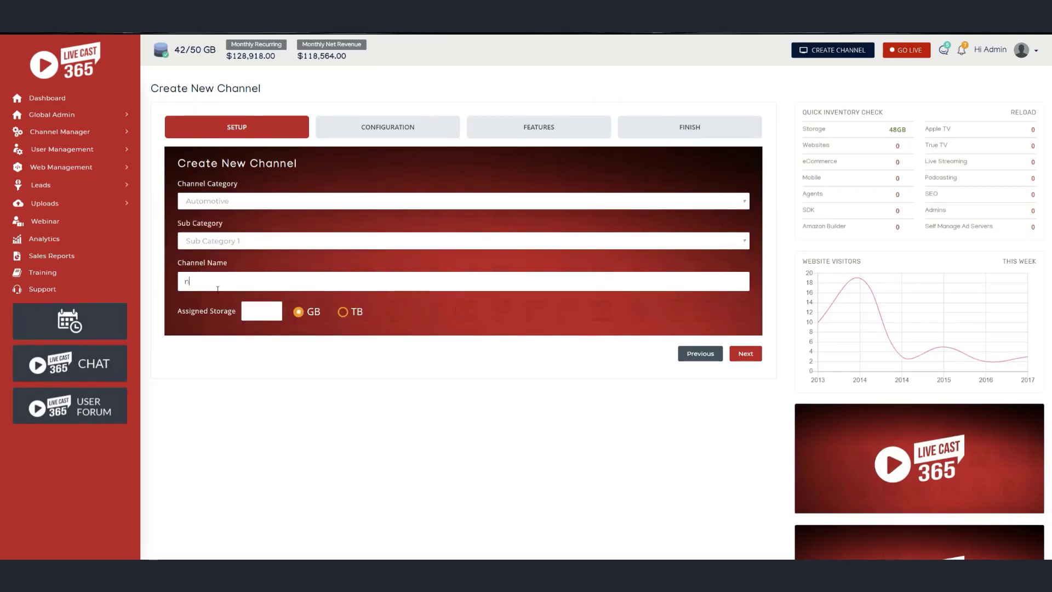
{"action": "type", "text": "A"}
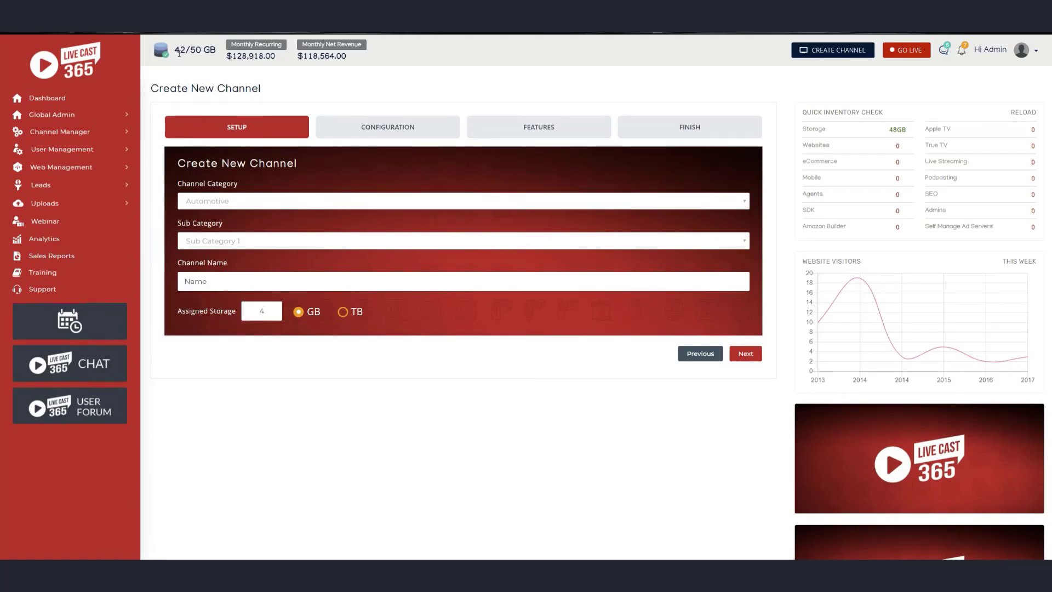
{"action": "double_click", "coordinate": [195, 49]}
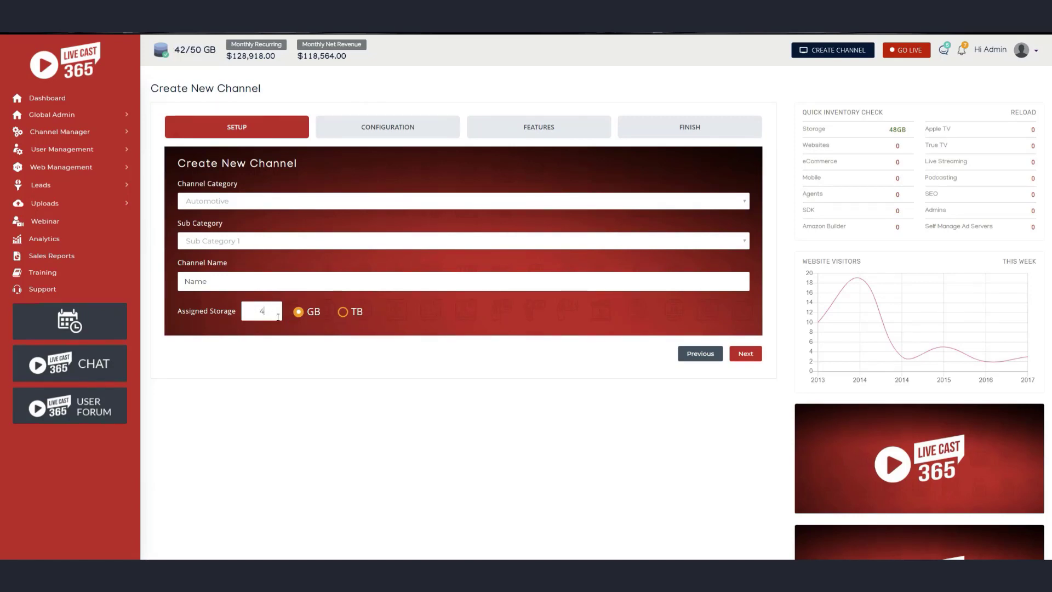
{"action": "type", "text": "3"}
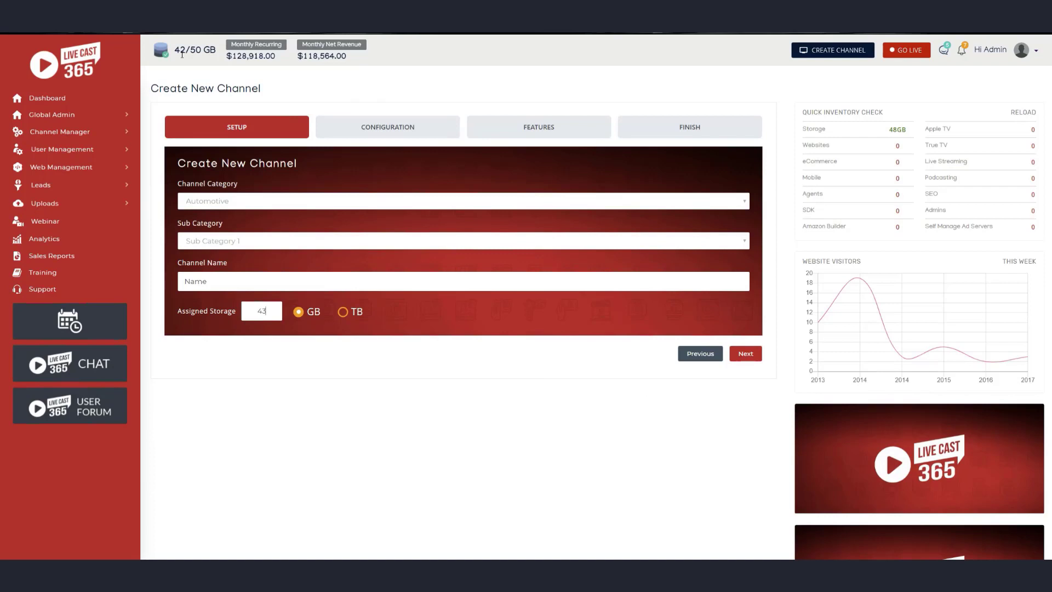
{"action": "mouse_move", "coordinate": [506, 408]}
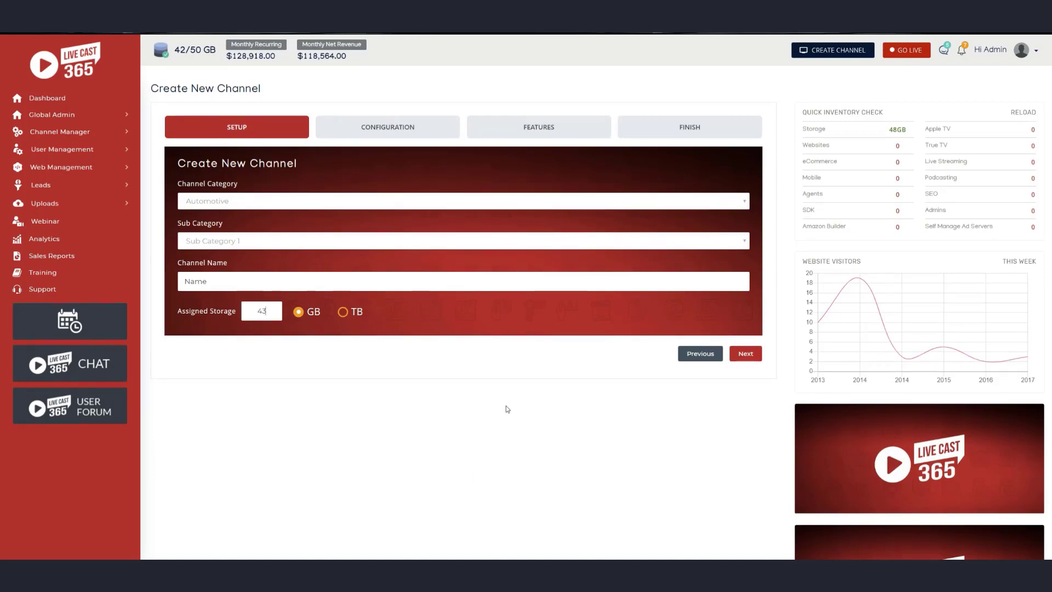
{"action": "mouse_move", "coordinate": [462, 170]}
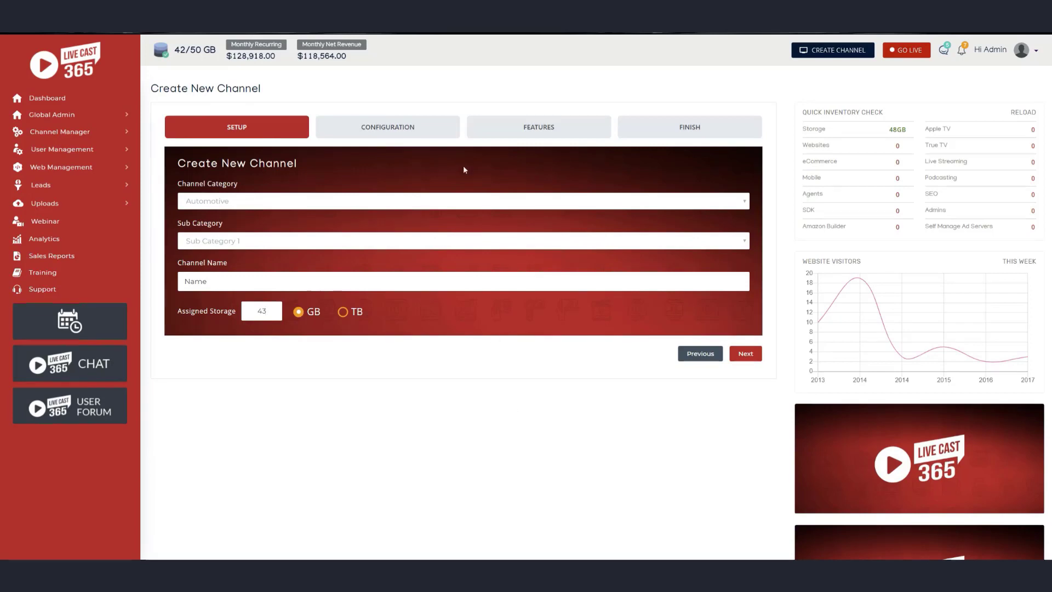
{"action": "mouse_move", "coordinate": [246, 82]}
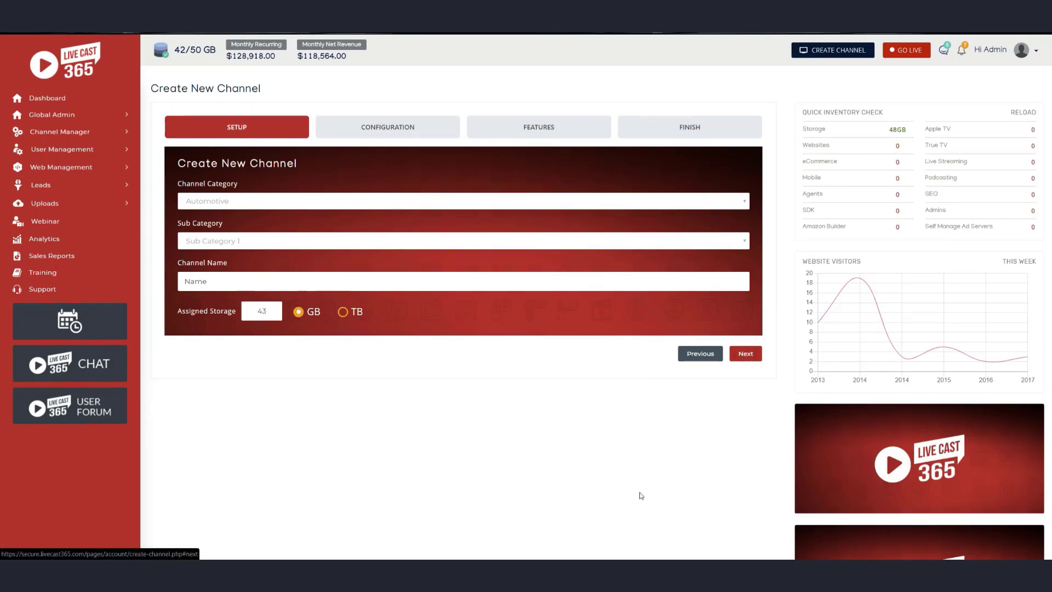
Clear the 43 GB storage value so it can be retyped as 6 GB
{"action": "key", "text": "Backspace"}
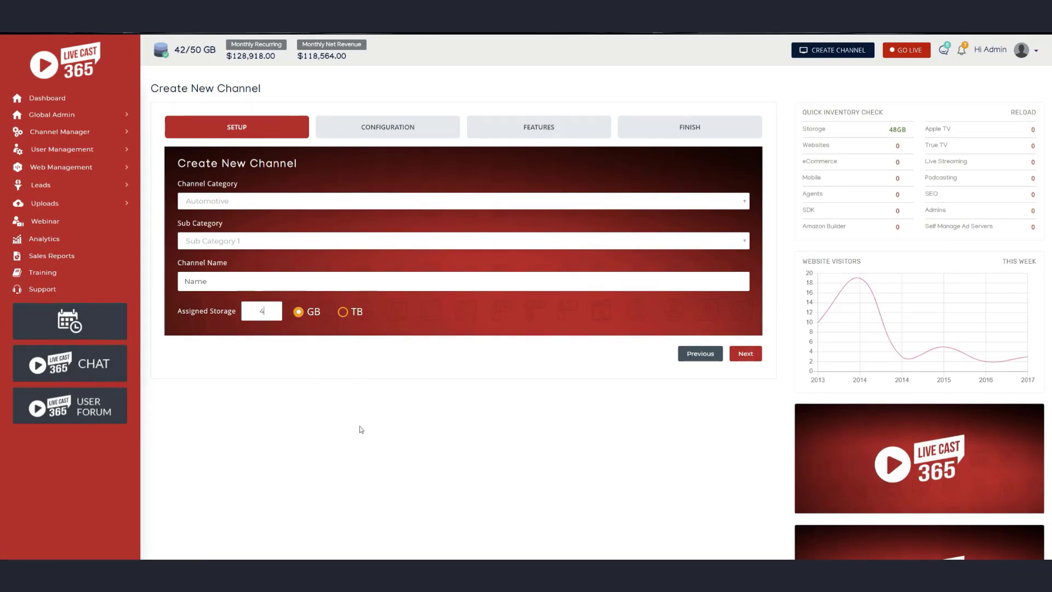
{"action": "mouse_move", "coordinate": [598, 454]}
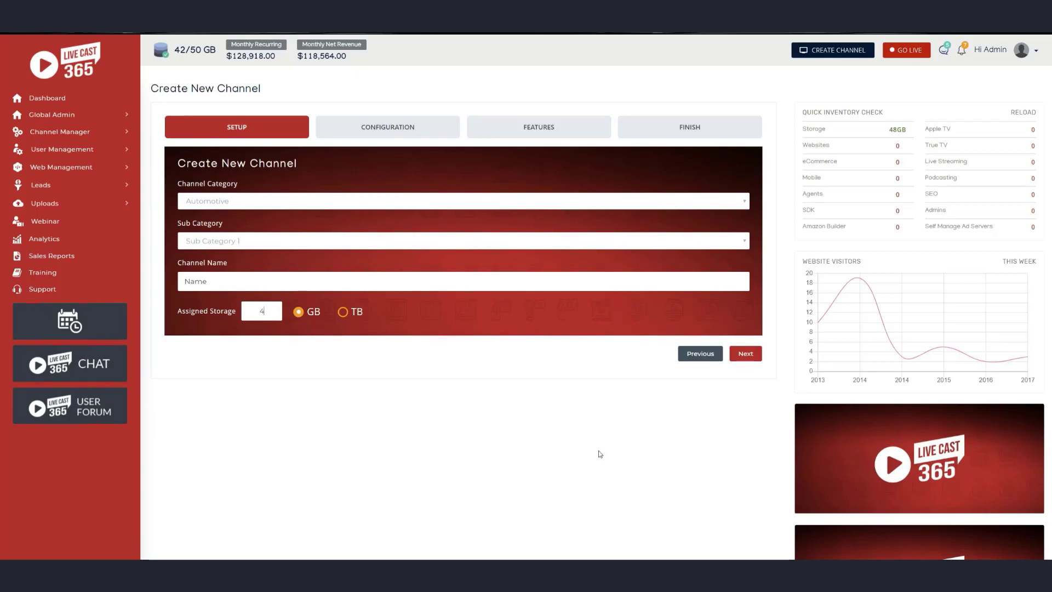
{"action": "mouse_move", "coordinate": [85, 260]}
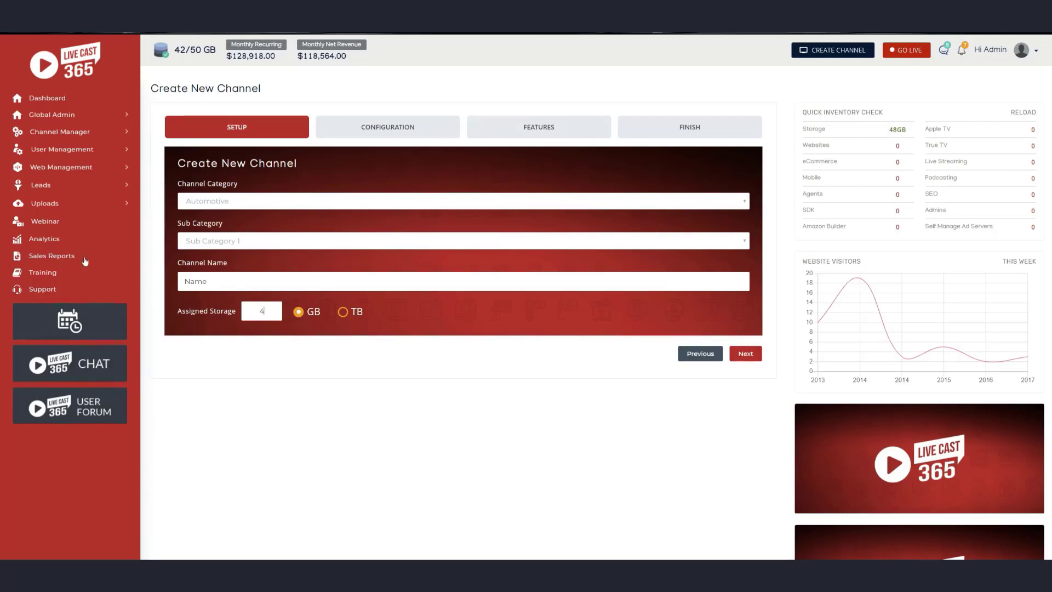
{"action": "mouse_move", "coordinate": [489, 219]}
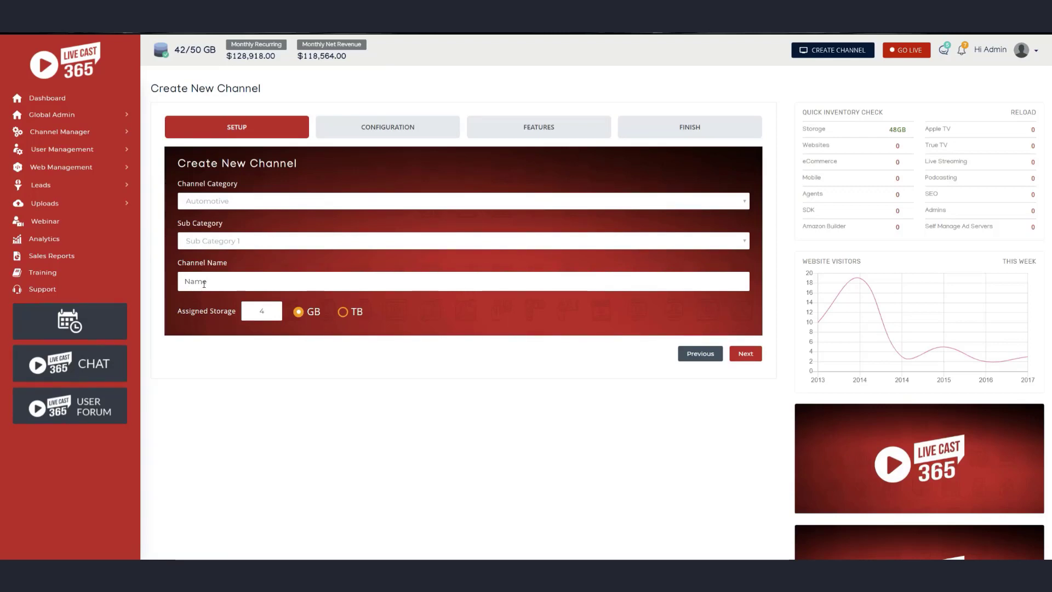
{"action": "mouse_move", "coordinate": [101, 46]}
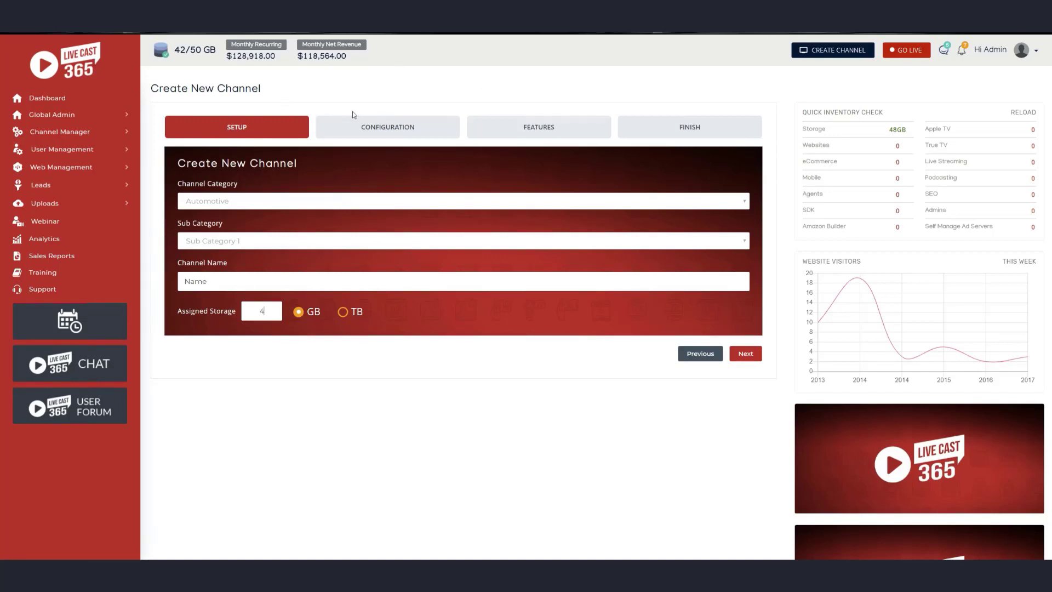
{"action": "mouse_move", "coordinate": [366, 169]}
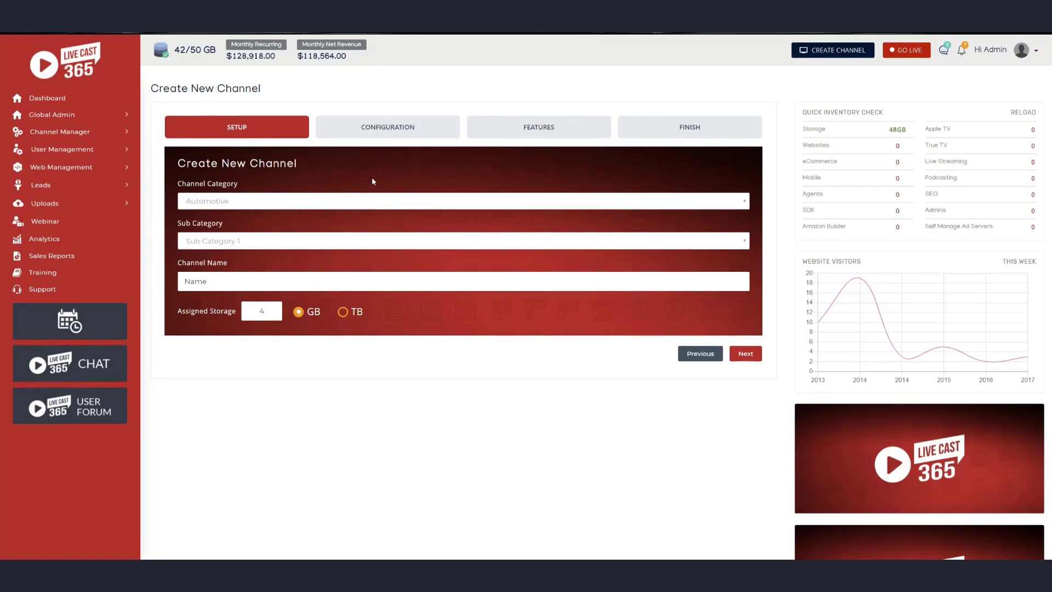
{"action": "mouse_move", "coordinate": [235, 322]}
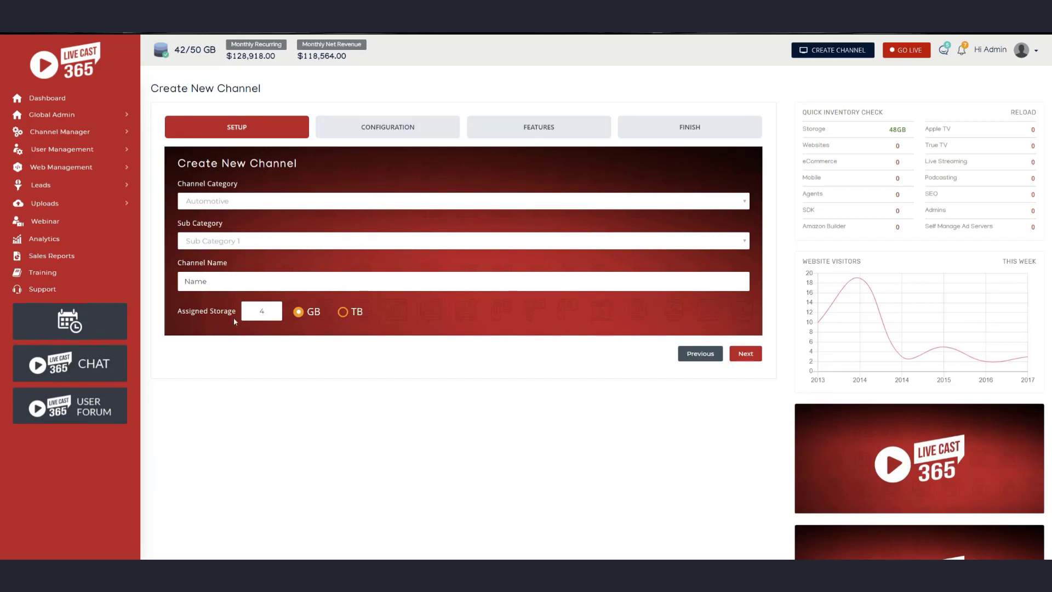
{"action": "mouse_move", "coordinate": [438, 355]}
{"action": "type", "text": "6"}
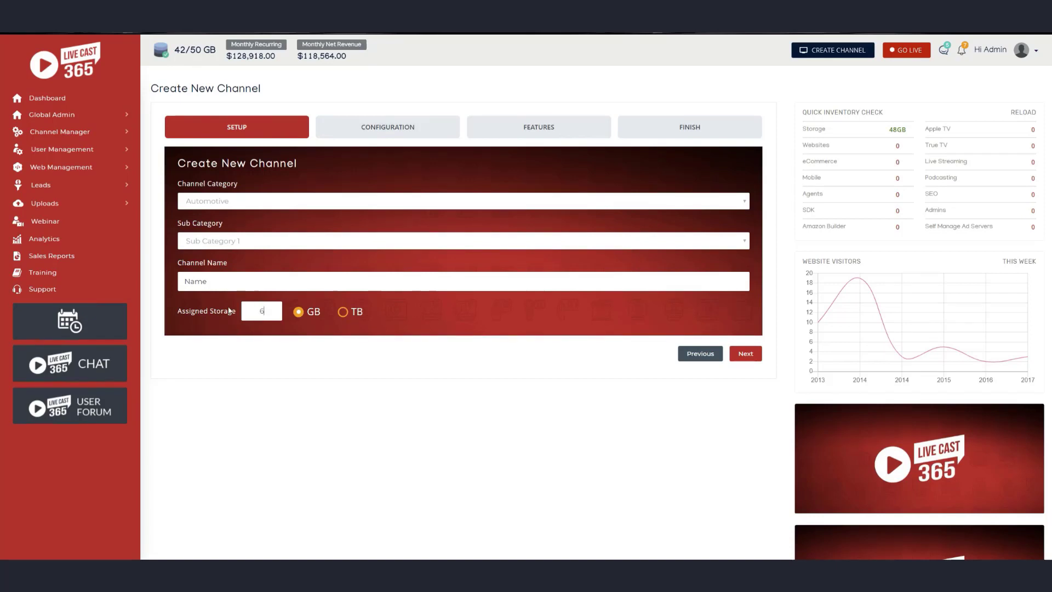
{"action": "mouse_move", "coordinate": [483, 332]}
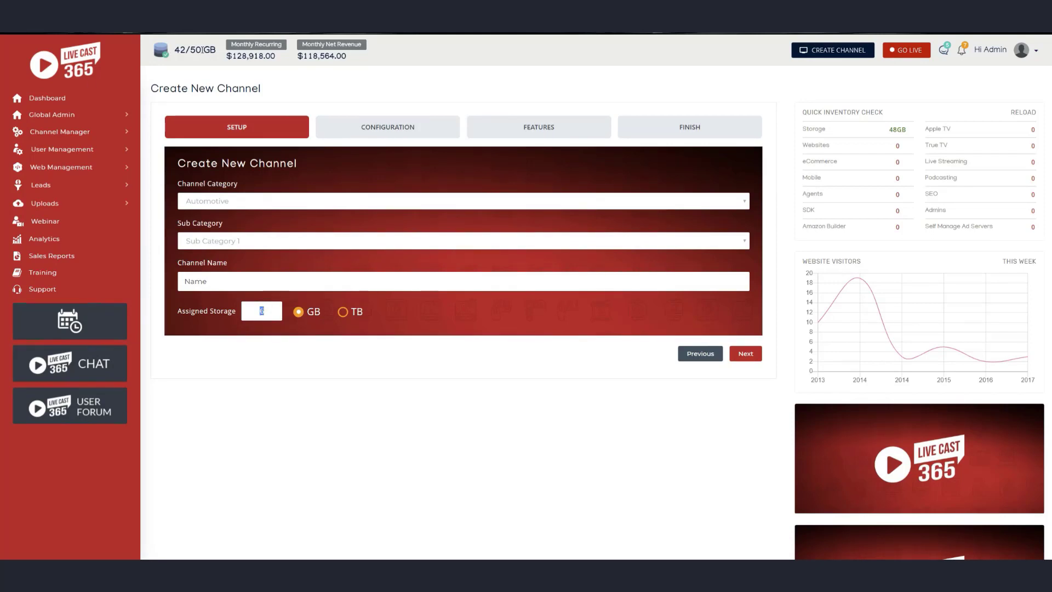
{"action": "mouse_move", "coordinate": [401, 354]}
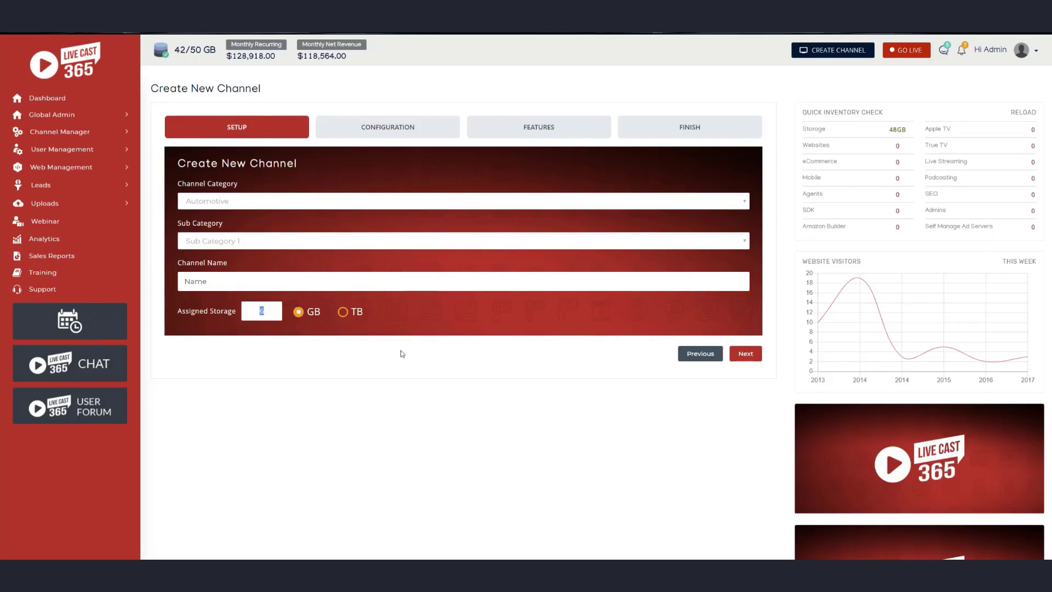
{"action": "mouse_move", "coordinate": [310, 152]}
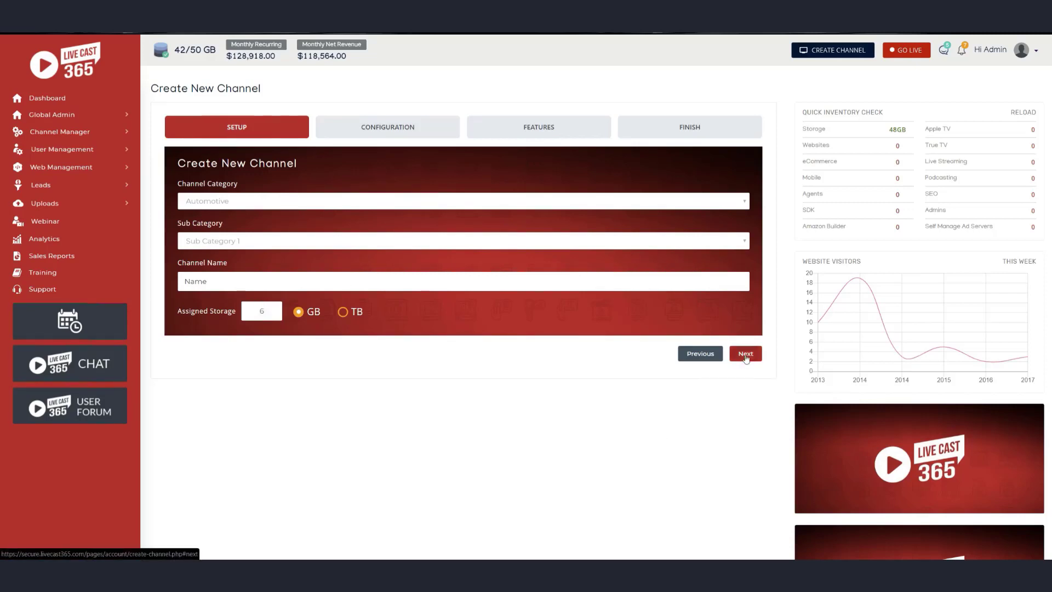
{"action": "left_click", "coordinate": [745, 354]}
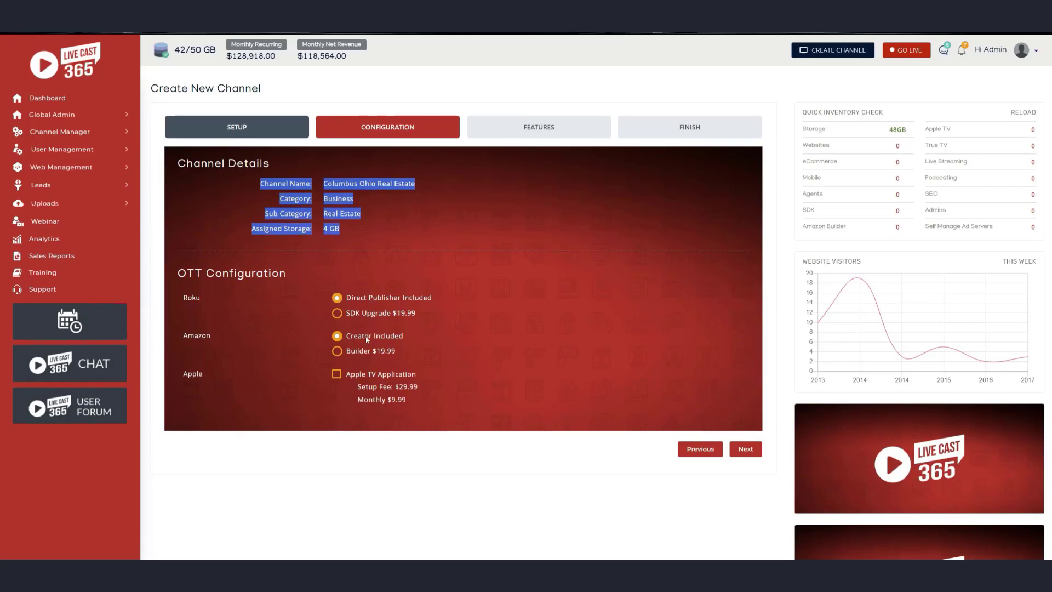
{"action": "mouse_move", "coordinate": [414, 281]}
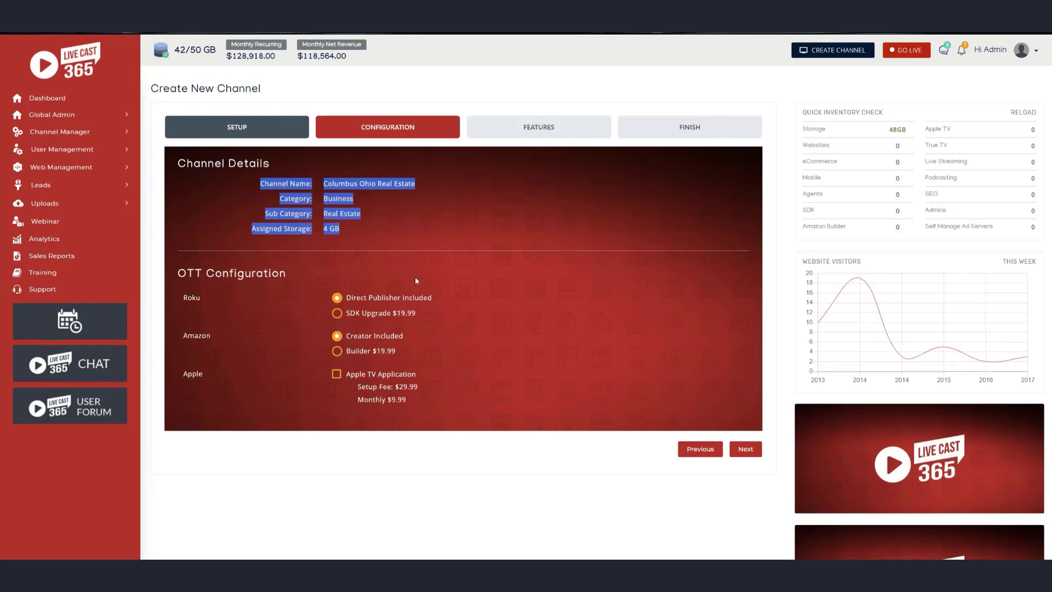
{"action": "mouse_move", "coordinate": [420, 320]}
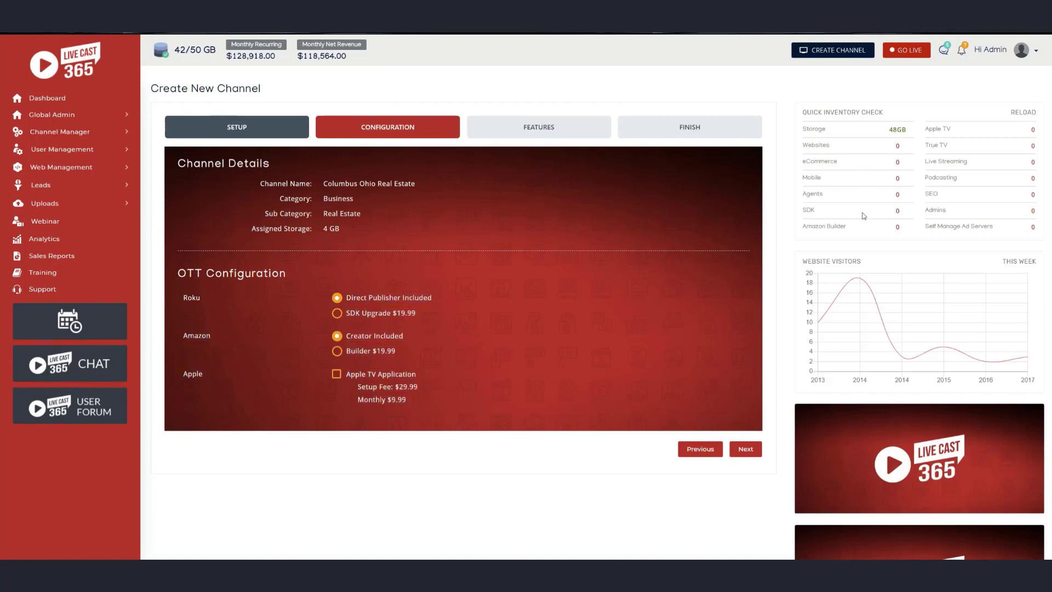
{"action": "mouse_move", "coordinate": [779, 117]}
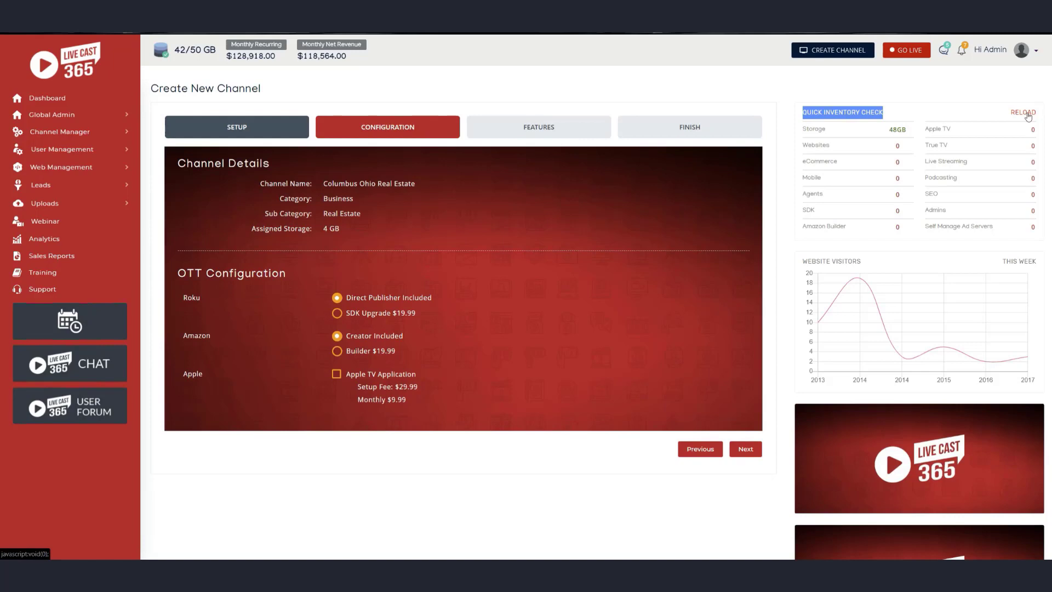
{"action": "mouse_move", "coordinate": [830, 152]}
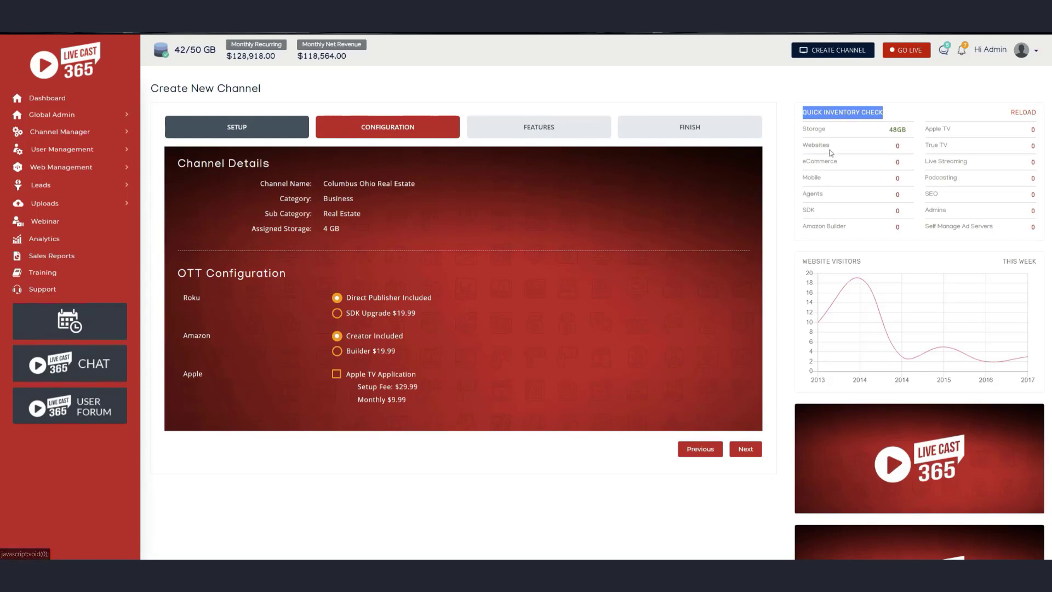
{"action": "mouse_move", "coordinate": [666, 249]}
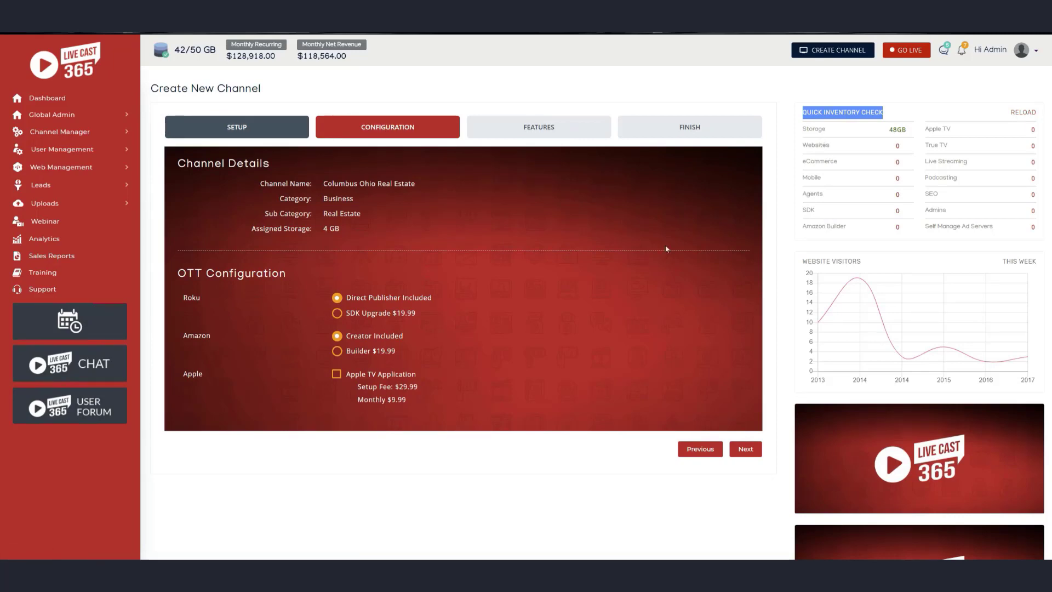
Choose the Roku SDK Upgrade at $19.99 under OTT Configuration
{"action": "left_click", "coordinate": [336, 313]}
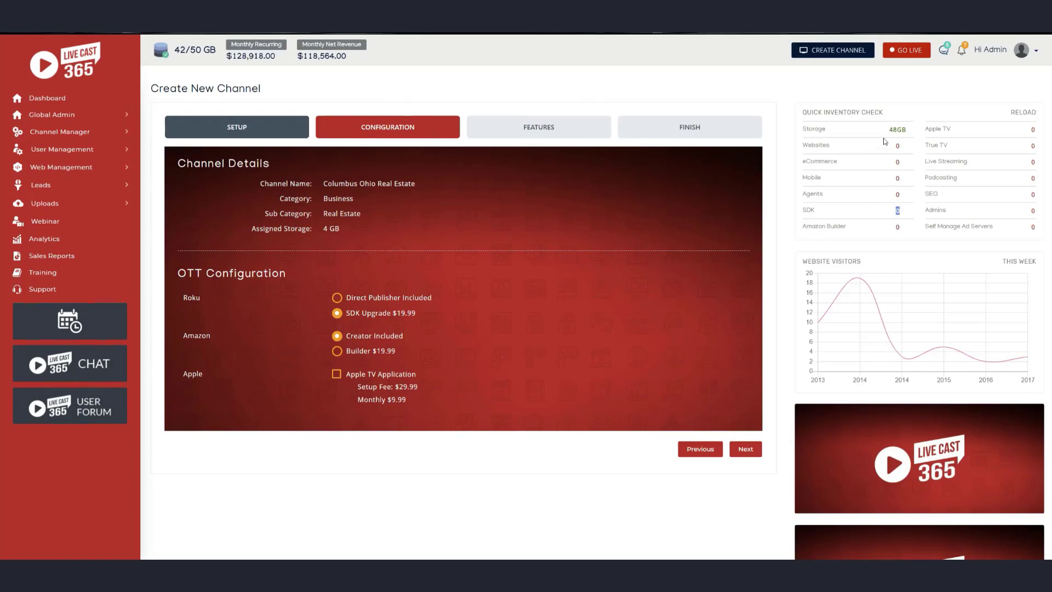
{"action": "mouse_move", "coordinate": [953, 145]}
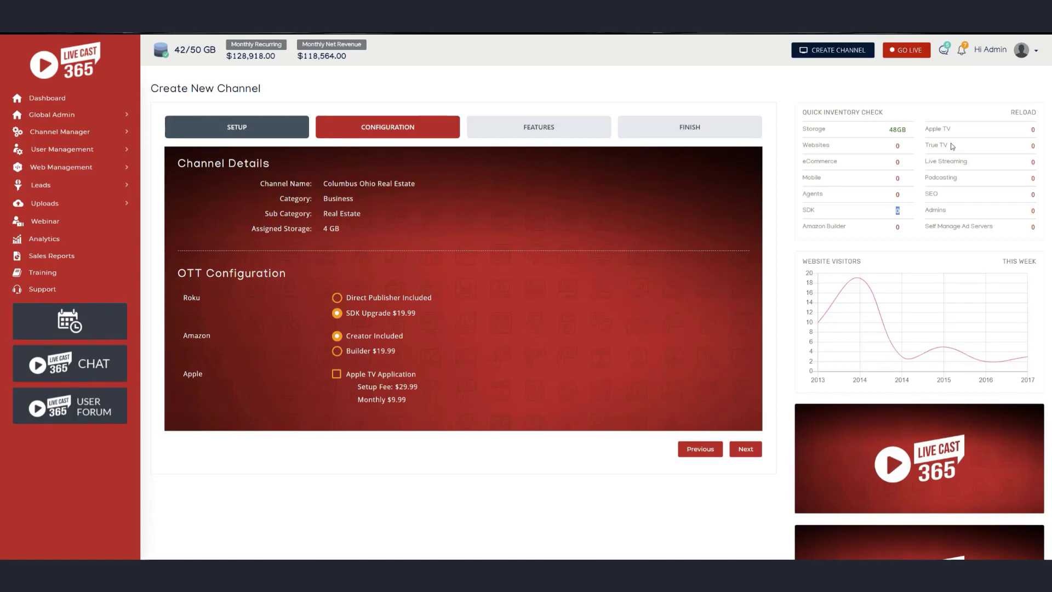
{"action": "mouse_move", "coordinate": [872, 154]}
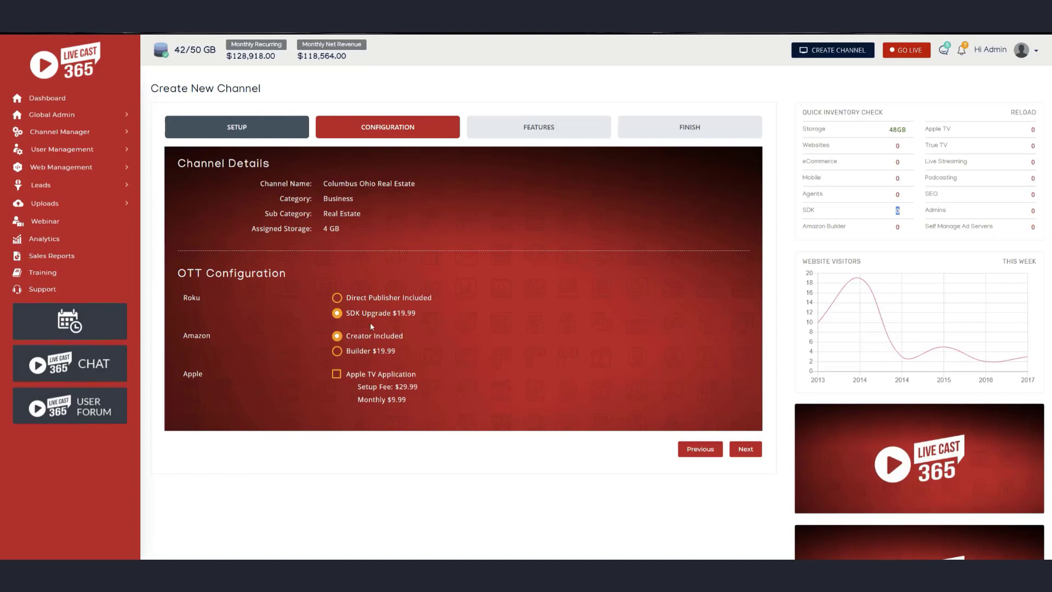
{"action": "mouse_move", "coordinate": [887, 256]}
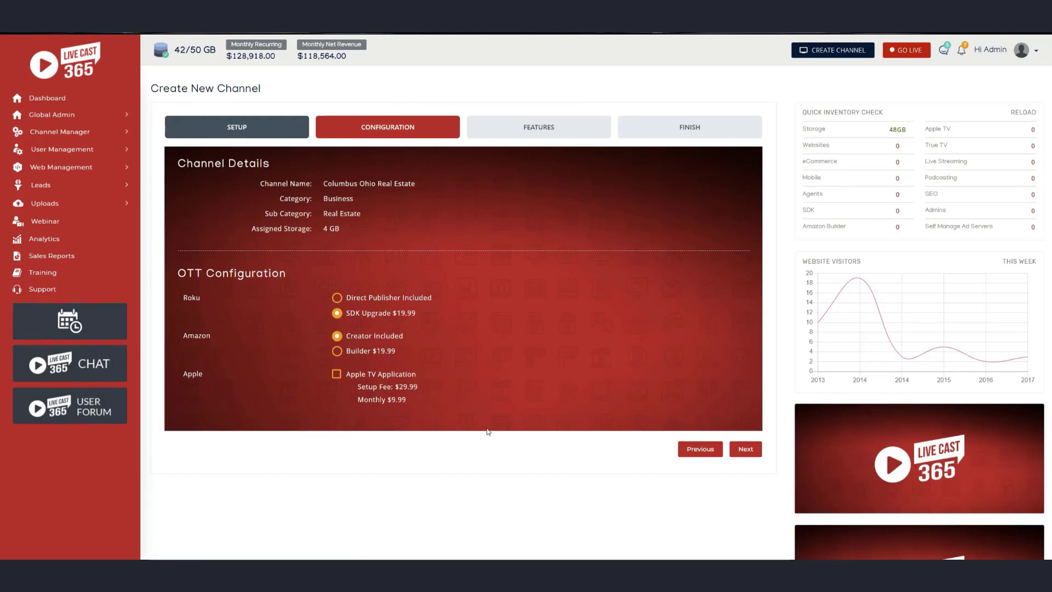
{"action": "mouse_move", "coordinate": [489, 397]}
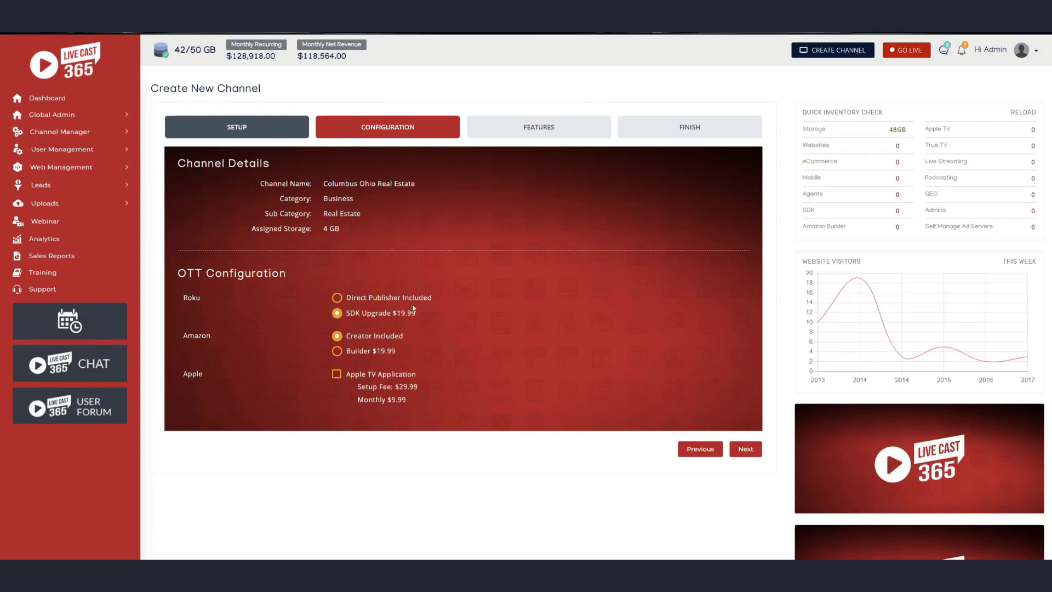
Add the Apple TV application, advance to the Features step and review the channel's total price
{"action": "left_click", "coordinate": [336, 374]}
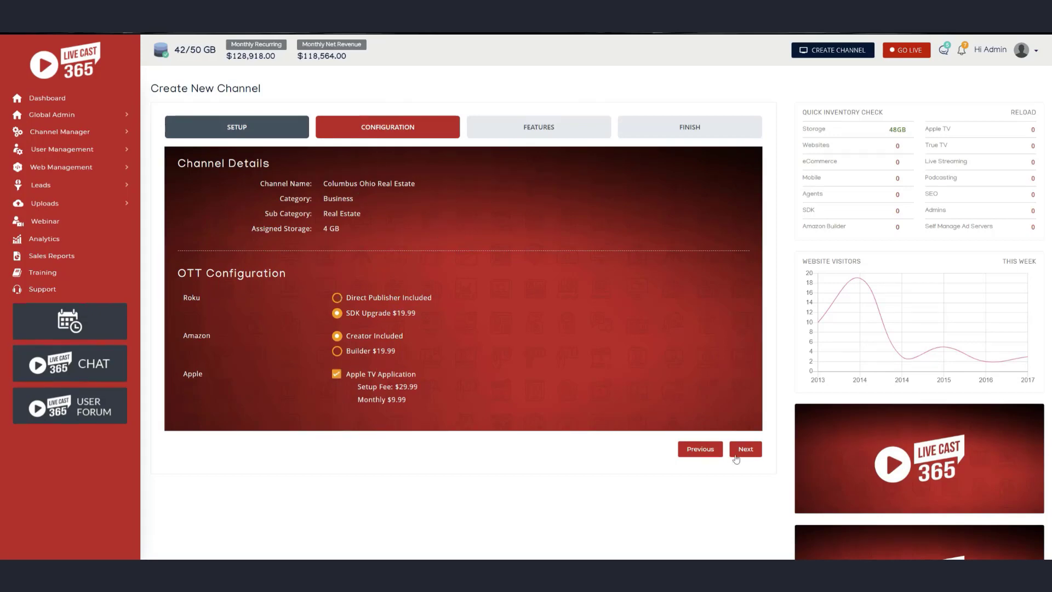
{"action": "left_click", "coordinate": [745, 450]}
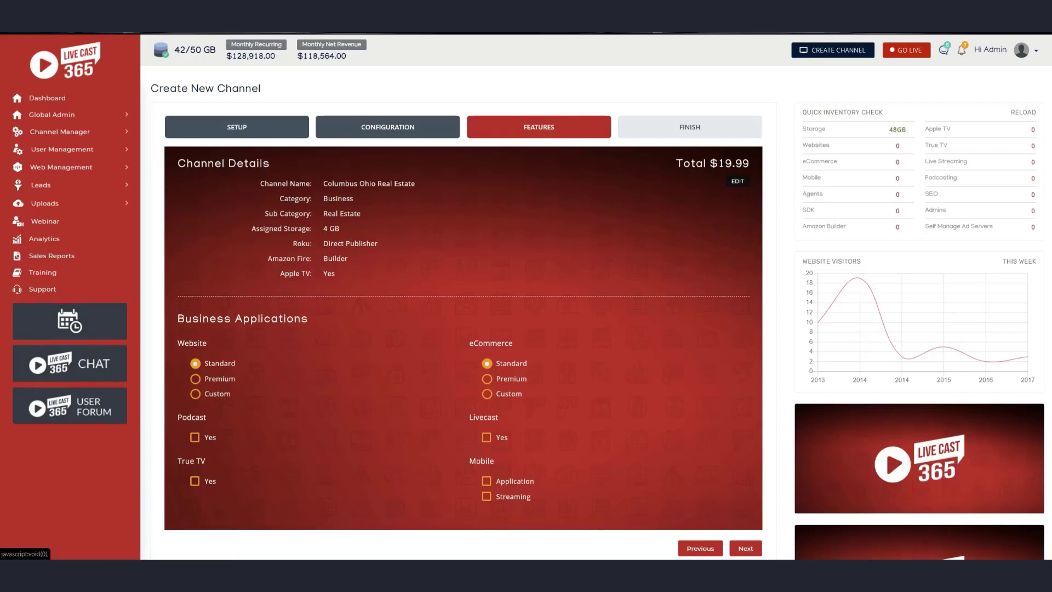
{"action": "double_click", "coordinate": [731, 163]}
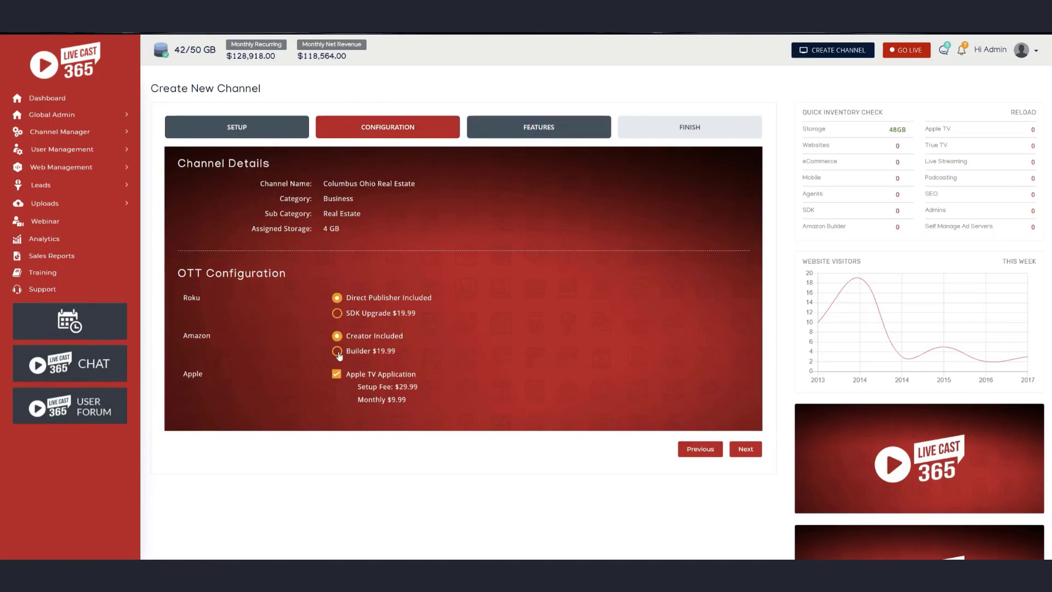
{"action": "left_click", "coordinate": [745, 449]}
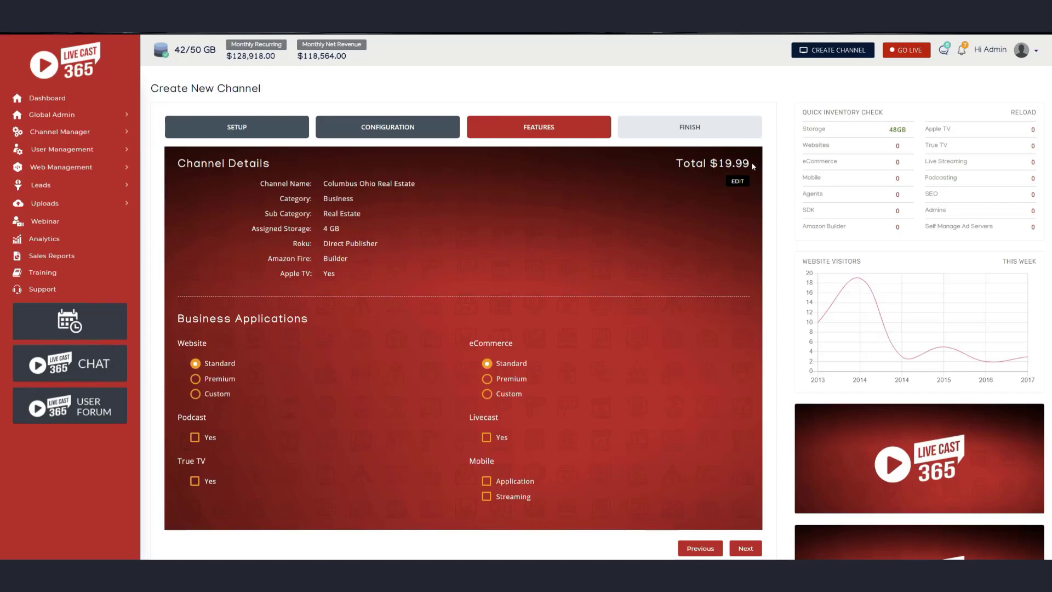
{"action": "double_click", "coordinate": [712, 163]}
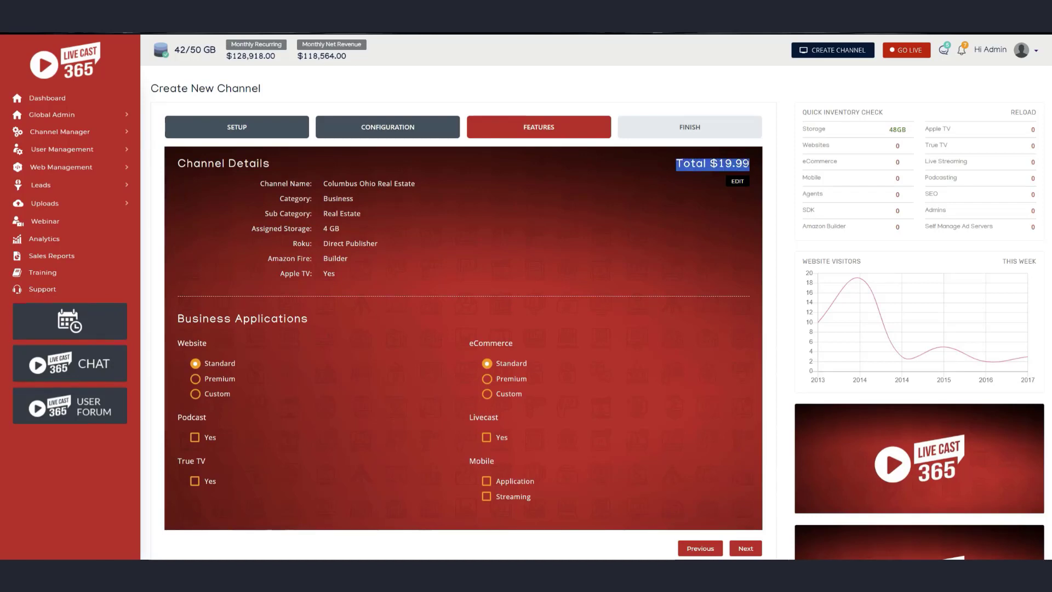
{"action": "scroll", "scroll_direction": "down", "scroll_amount": 3}
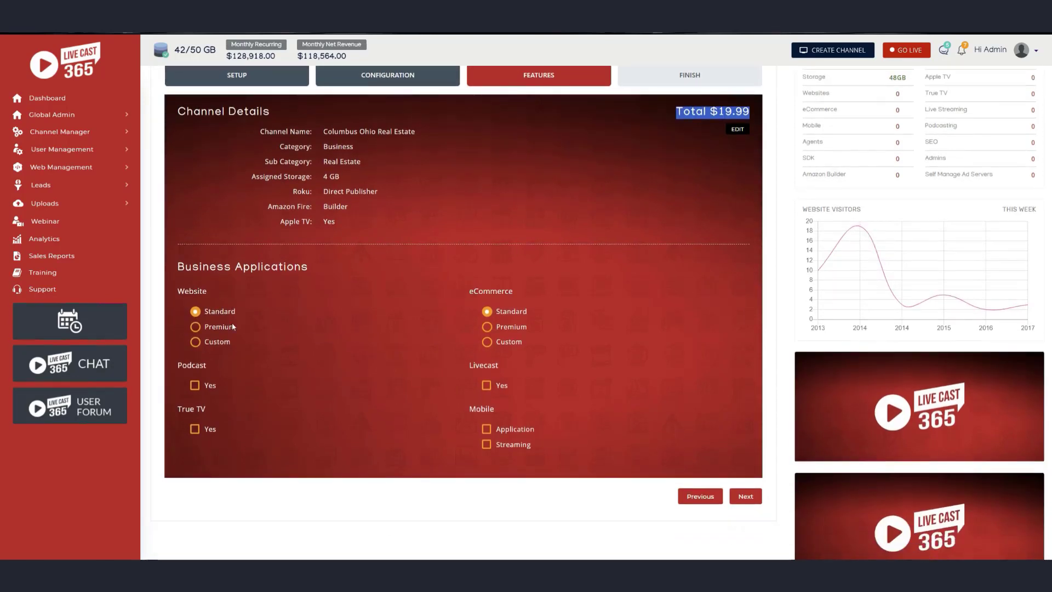
{"action": "mouse_move", "coordinate": [461, 354]}
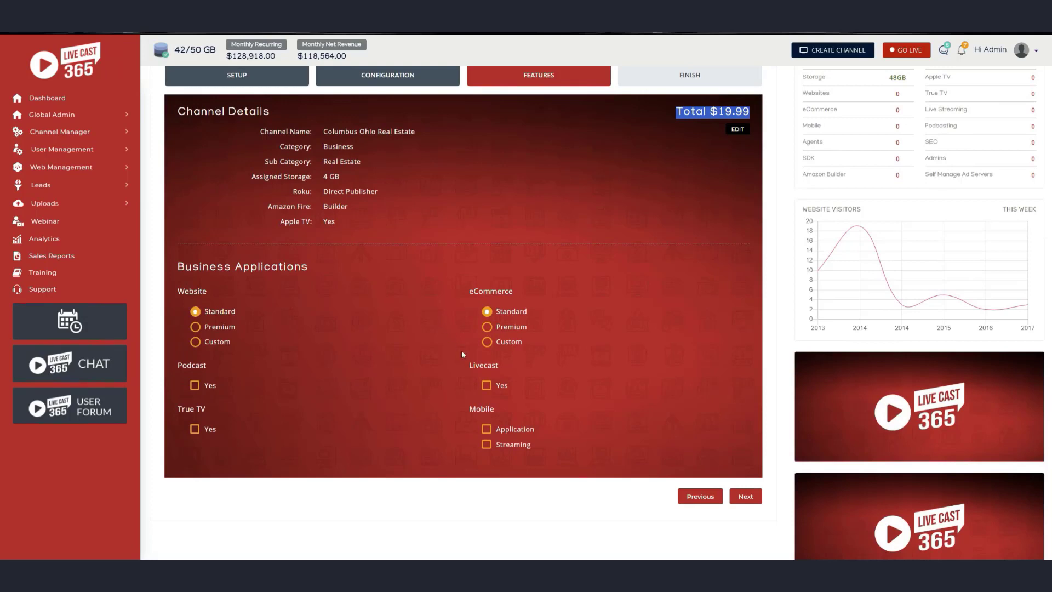
{"action": "mouse_move", "coordinate": [481, 426]}
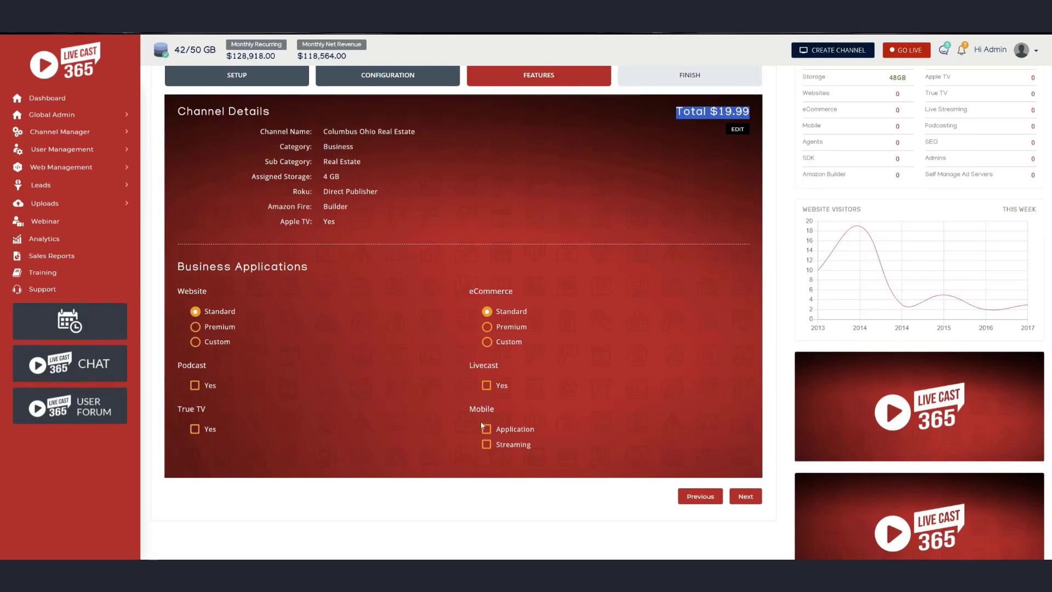
{"action": "scroll", "scroll_direction": "up", "scroll_amount": 3}
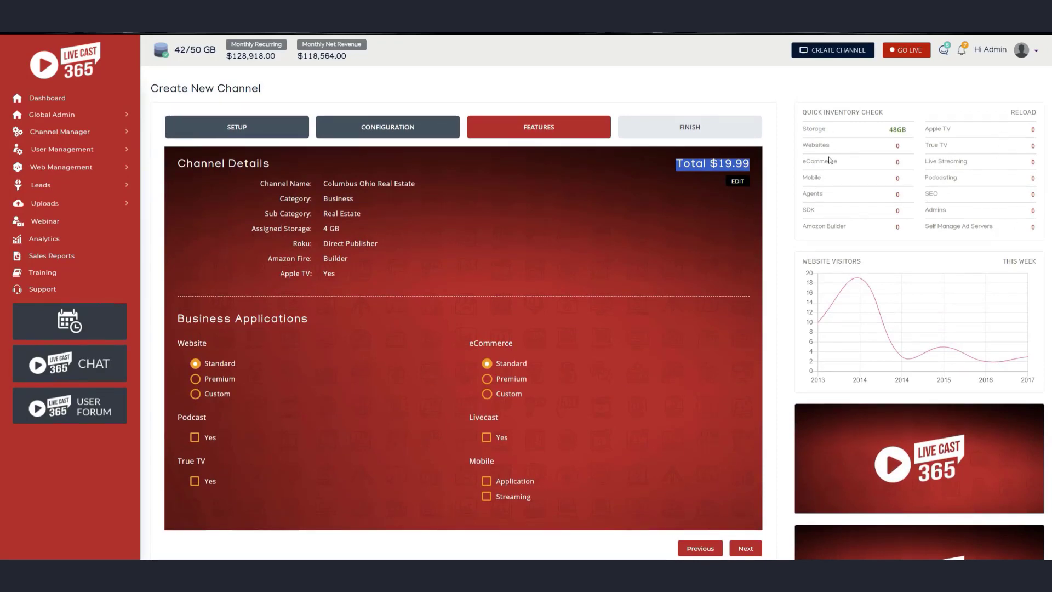
{"action": "mouse_move", "coordinate": [881, 122]}
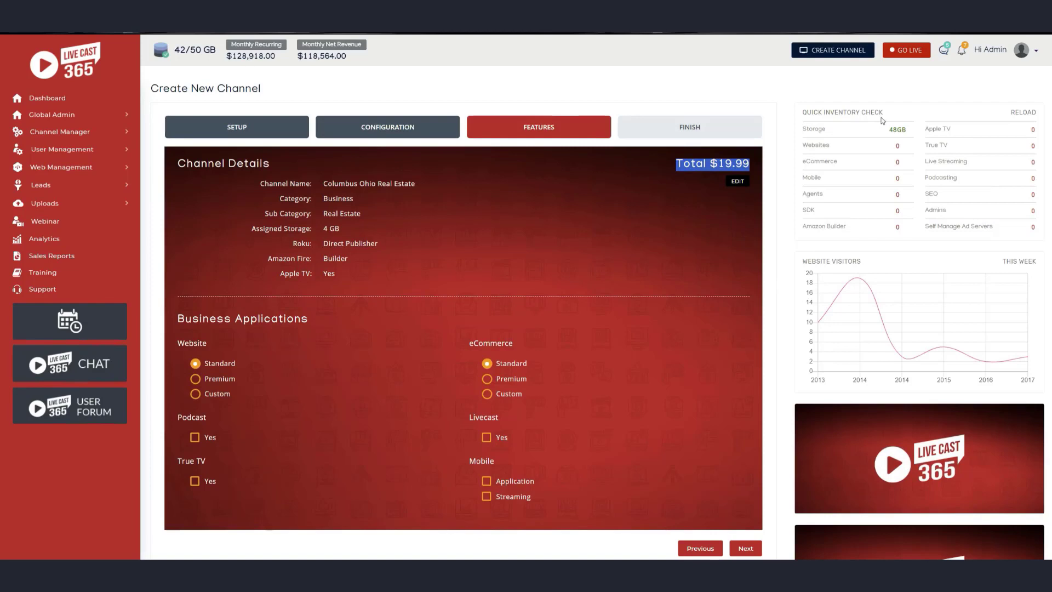
{"action": "mouse_move", "coordinate": [830, 133]}
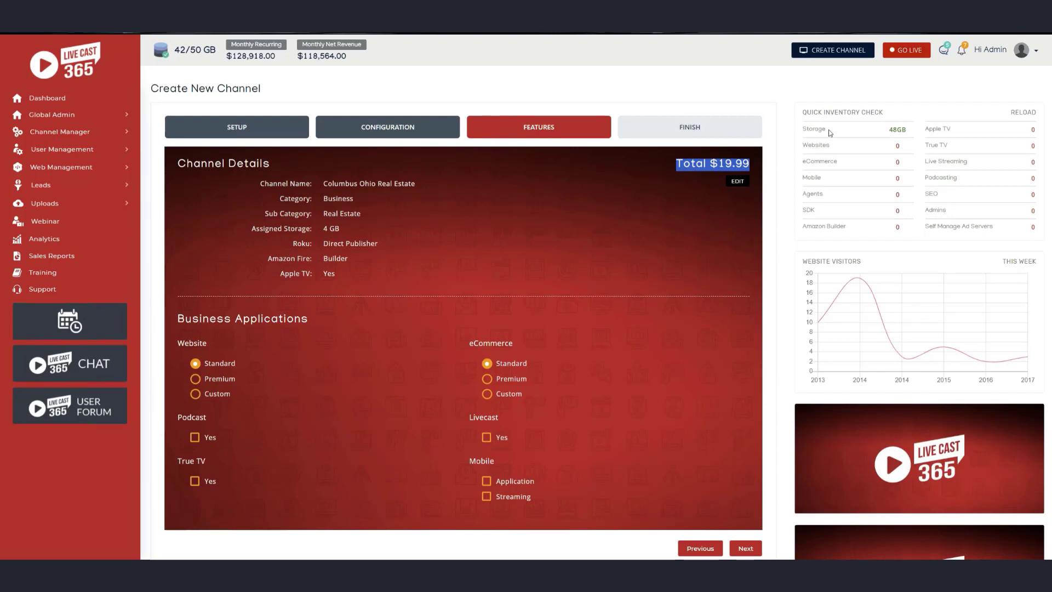
{"action": "mouse_move", "coordinate": [932, 193]}
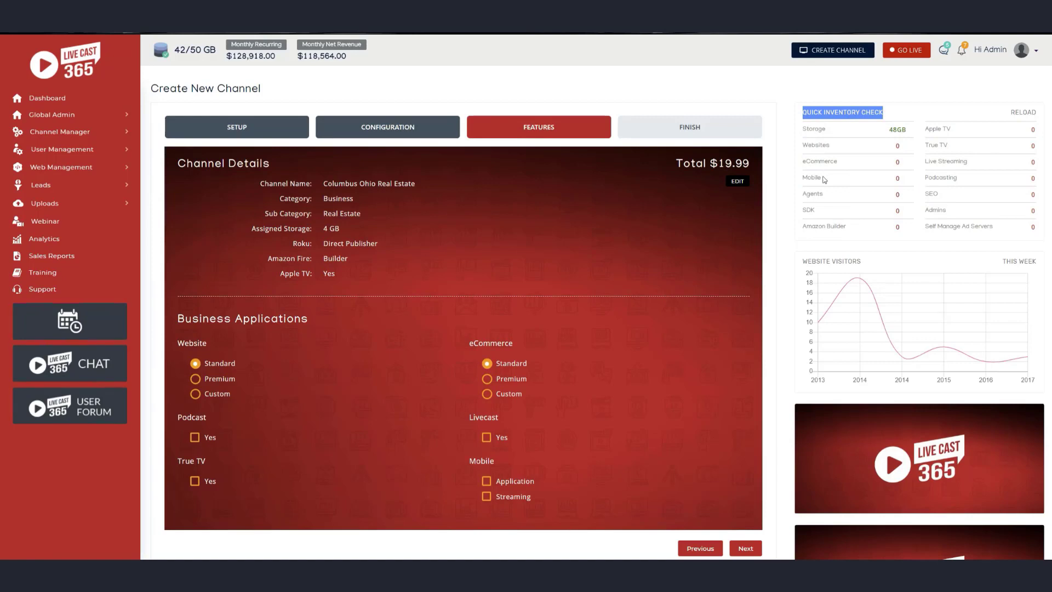
{"action": "mouse_move", "coordinate": [940, 149]}
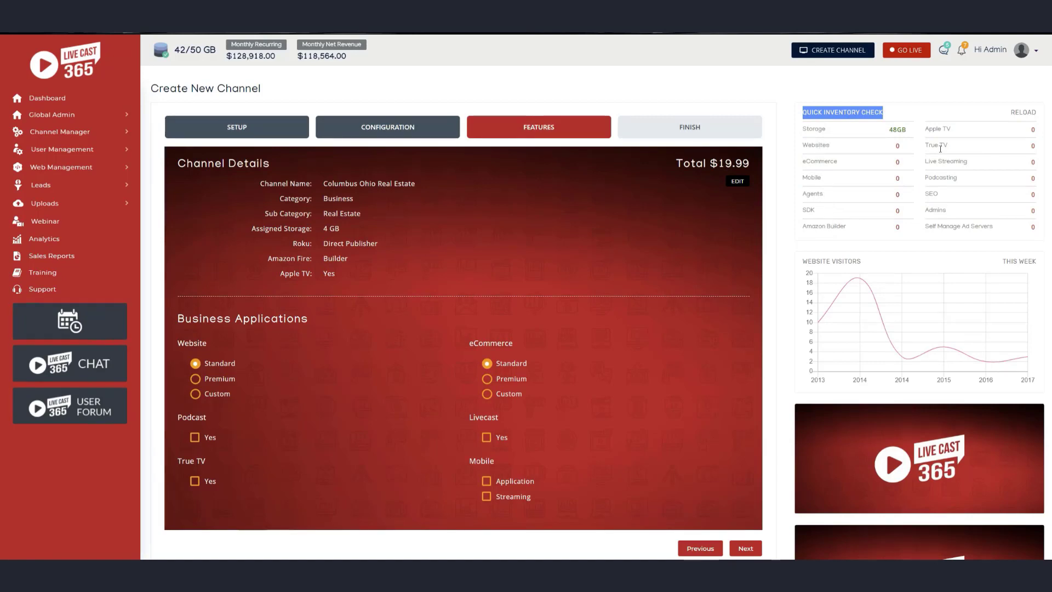
{"action": "mouse_move", "coordinate": [925, 228]}
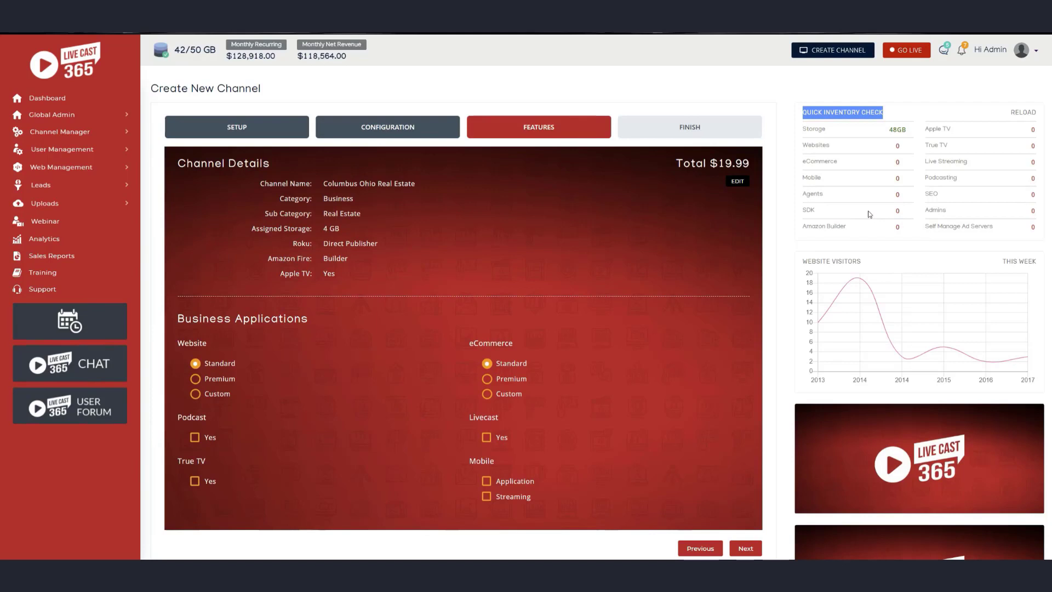
{"action": "mouse_move", "coordinate": [692, 241]}
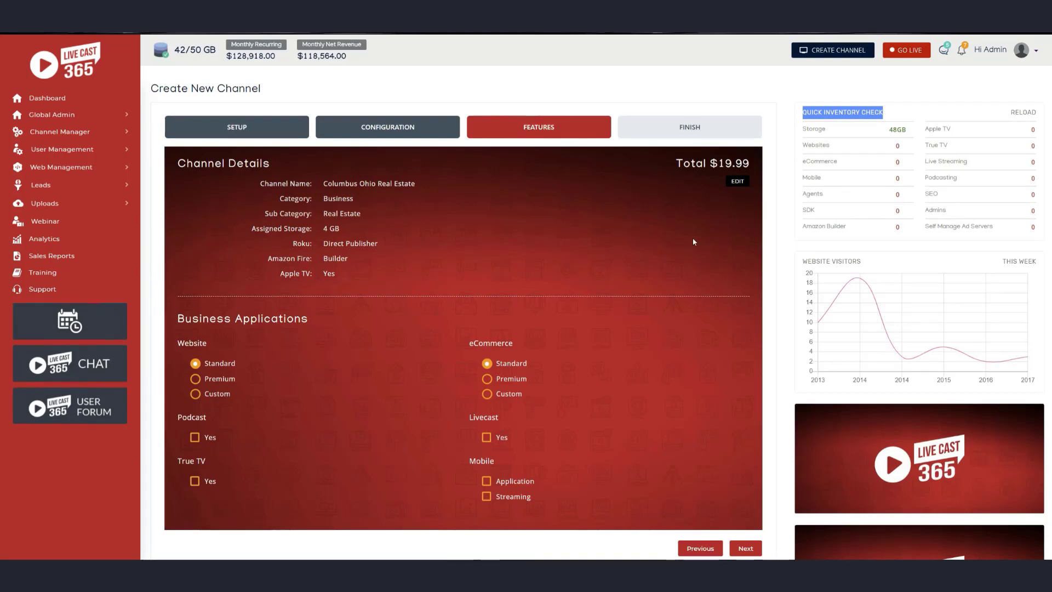
{"action": "mouse_move", "coordinate": [461, 262]}
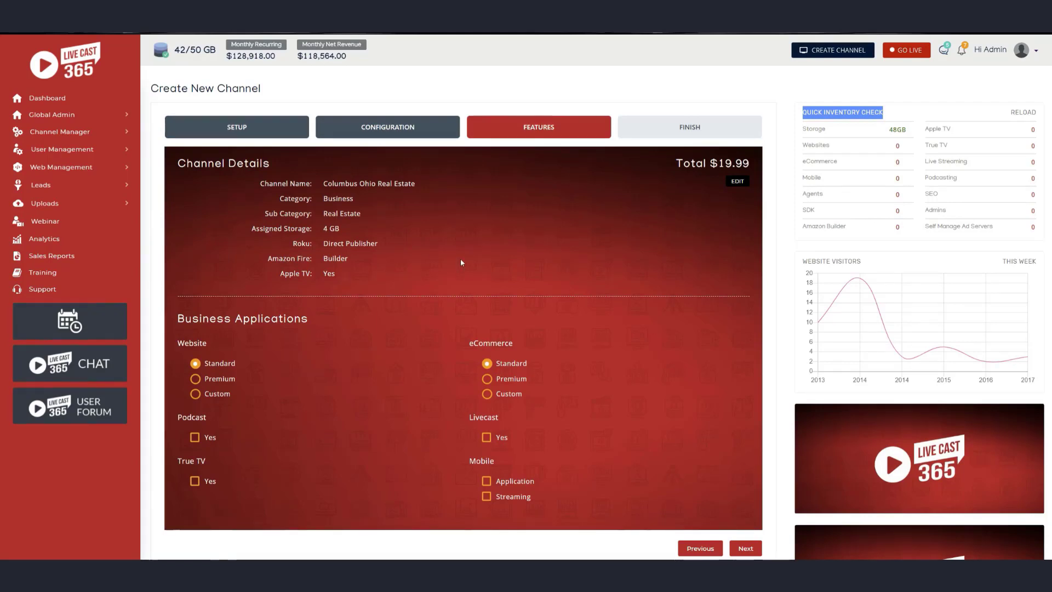
{"action": "mouse_move", "coordinate": [879, 134]}
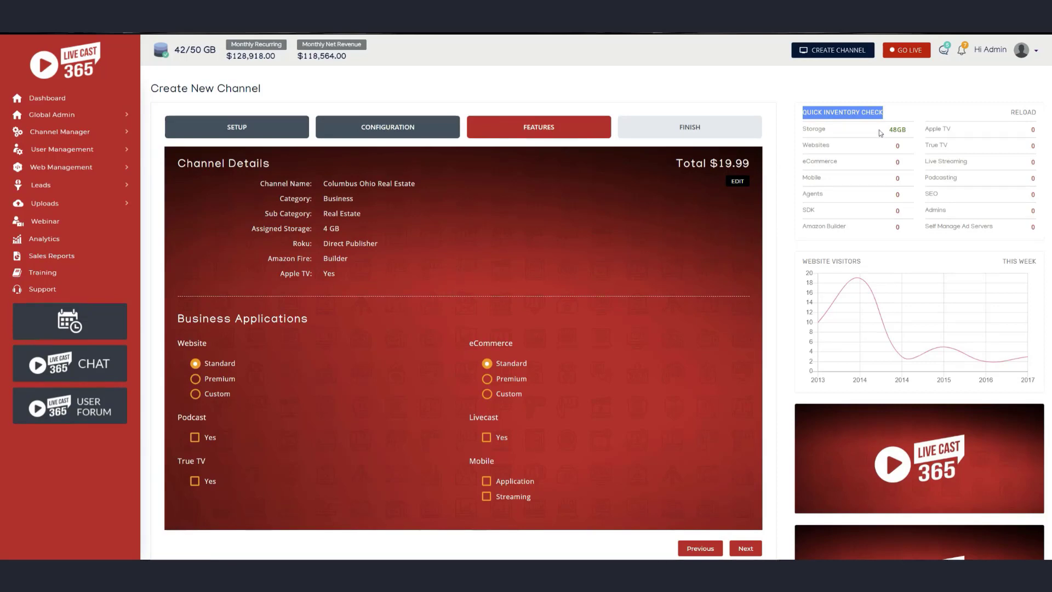
{"action": "mouse_move", "coordinate": [563, 220]}
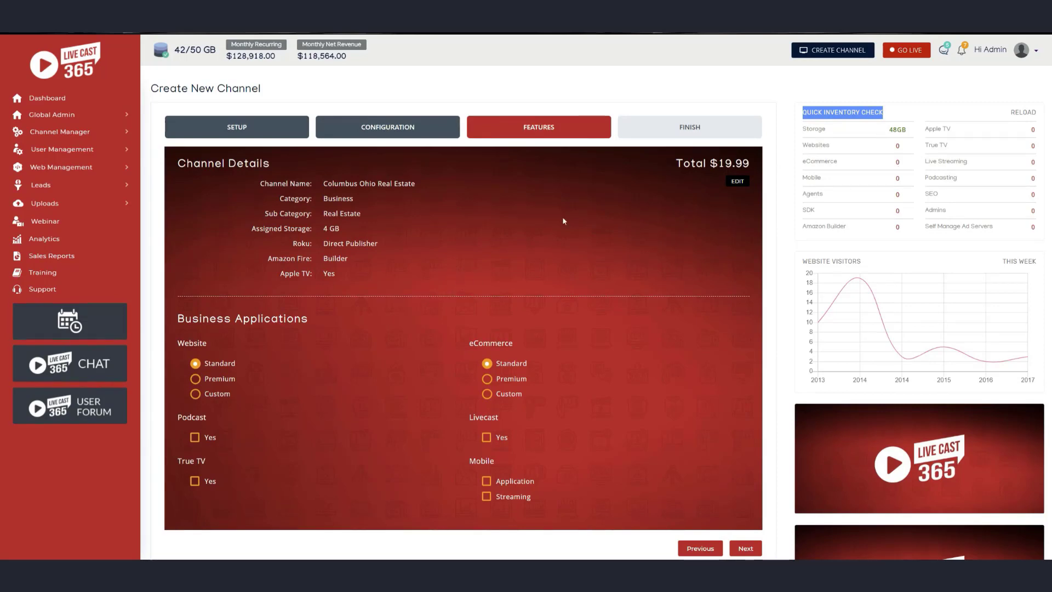
{"action": "mouse_move", "coordinate": [718, 173]}
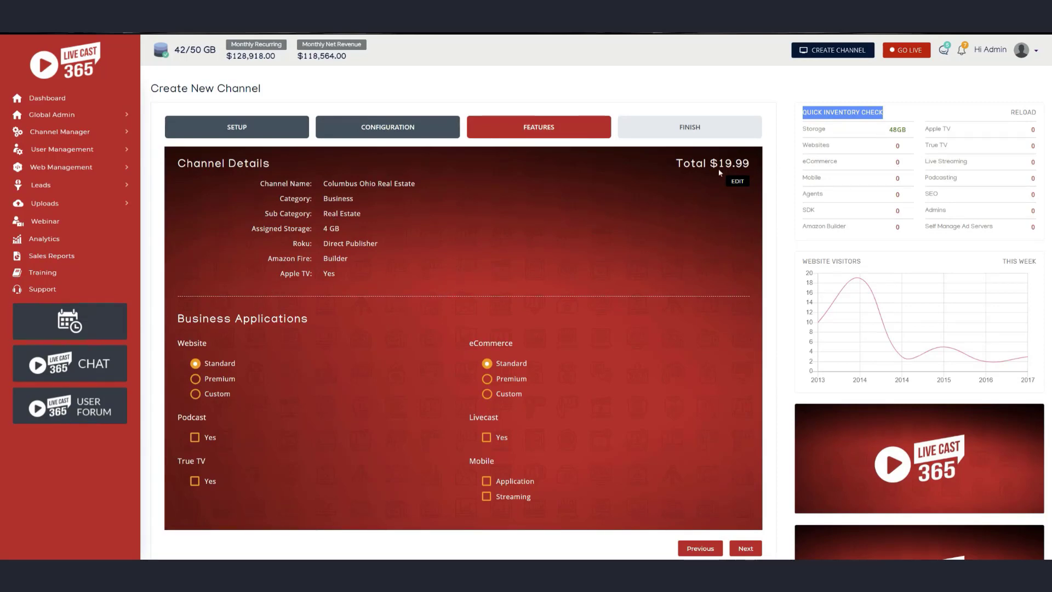
{"action": "mouse_move", "coordinate": [499, 440]}
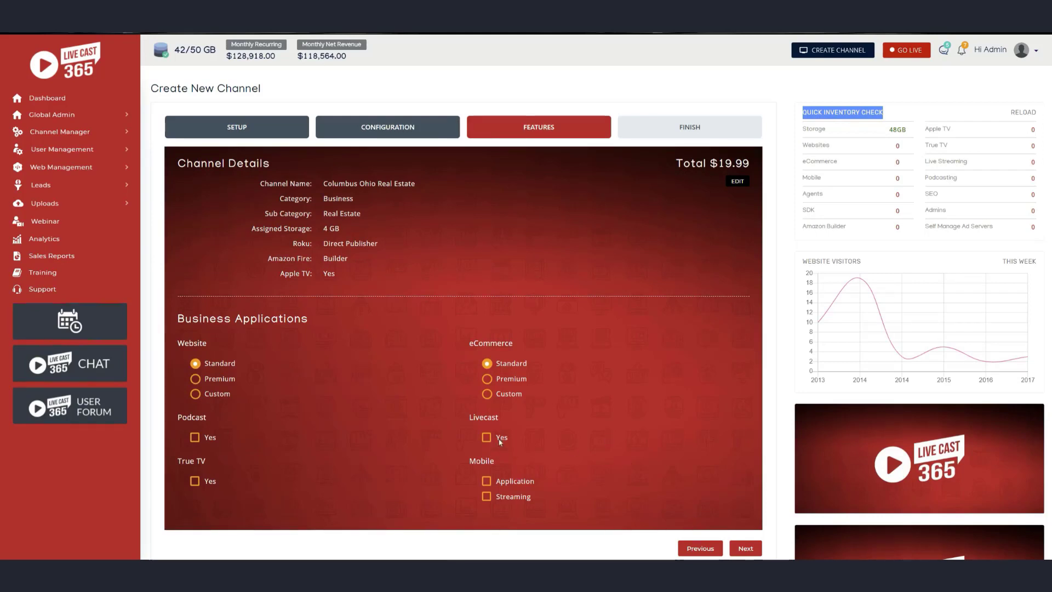
Enable the Livecast feature and continue to the Channel Summary
{"action": "left_click", "coordinate": [487, 437]}
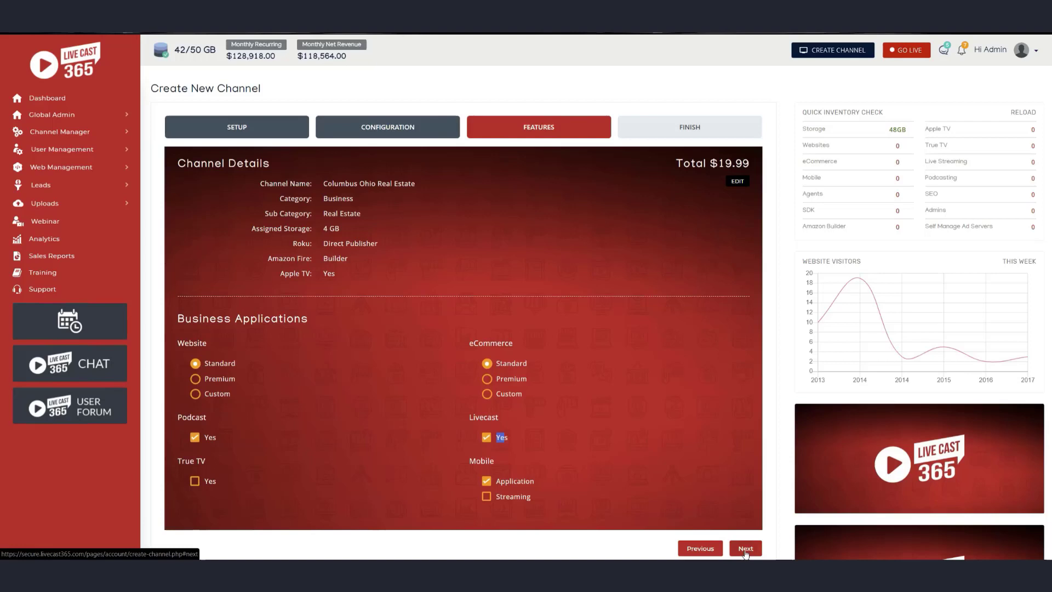
{"action": "left_click", "coordinate": [745, 548]}
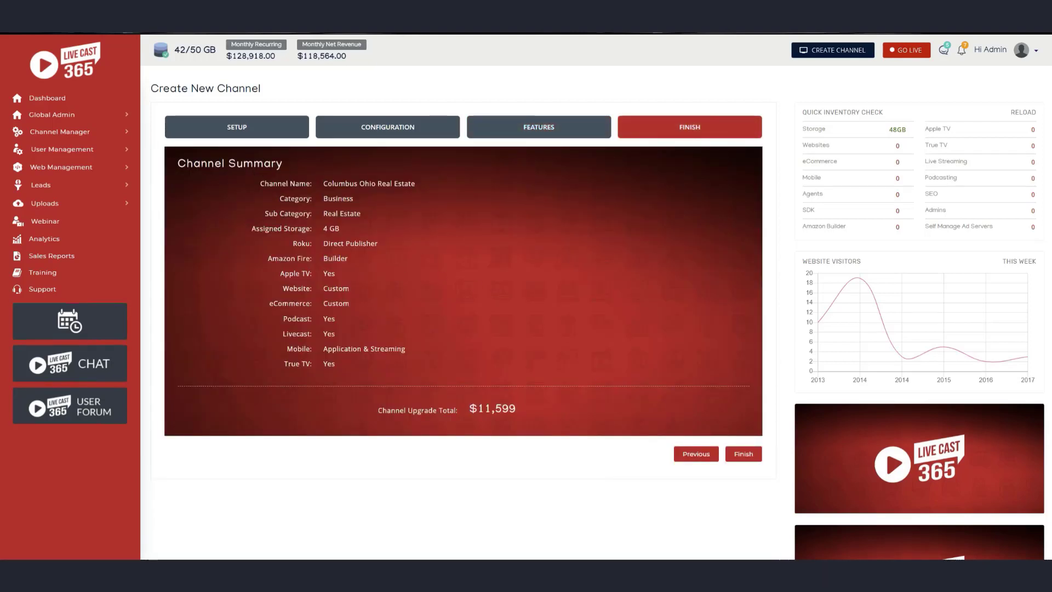
{"action": "mouse_move", "coordinate": [587, 269]}
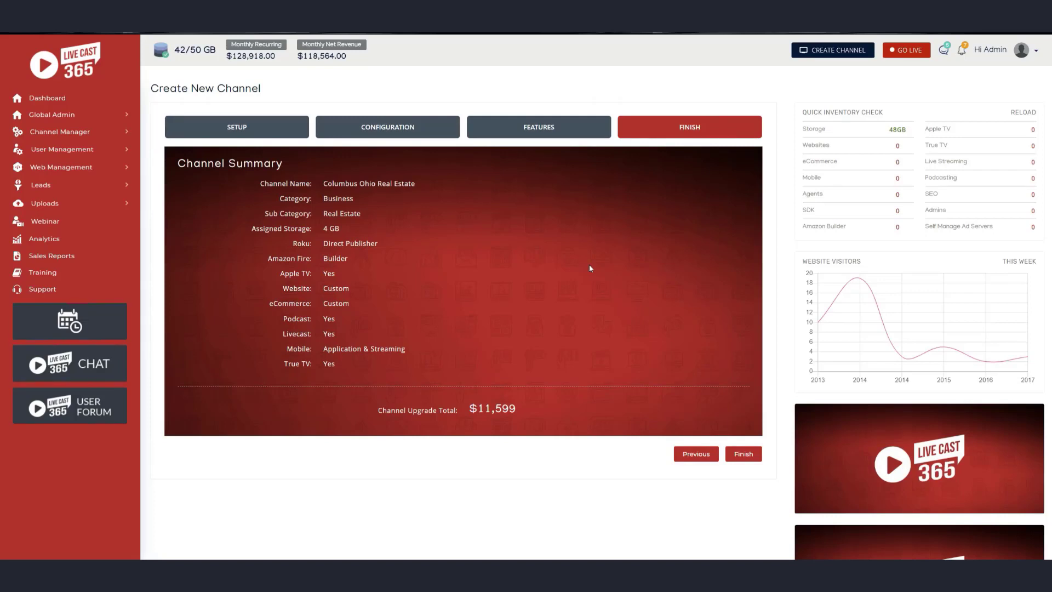
{"action": "mouse_move", "coordinate": [381, 234]}
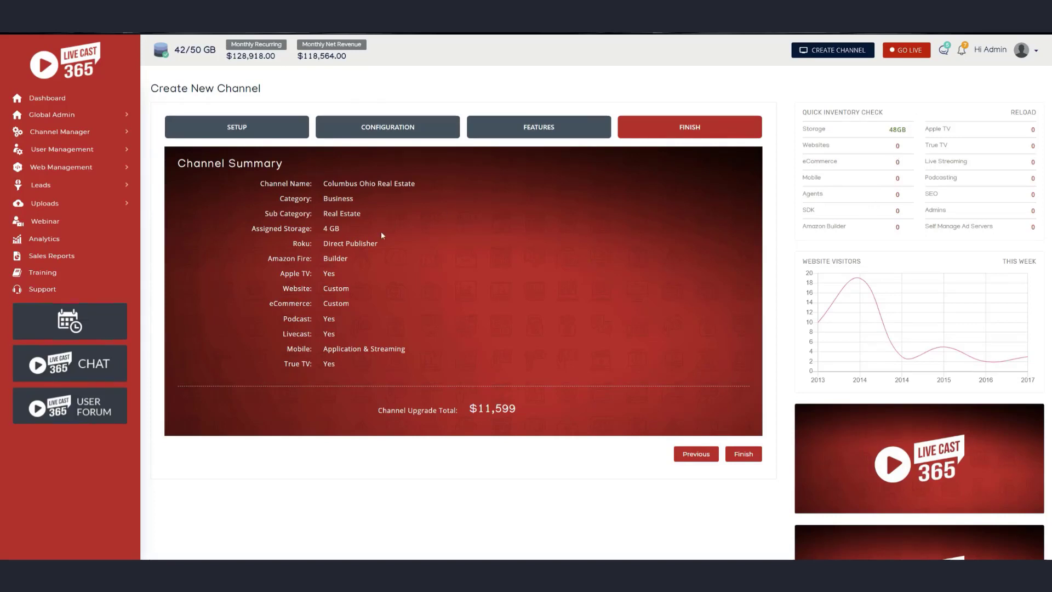
{"action": "mouse_move", "coordinate": [393, 235]}
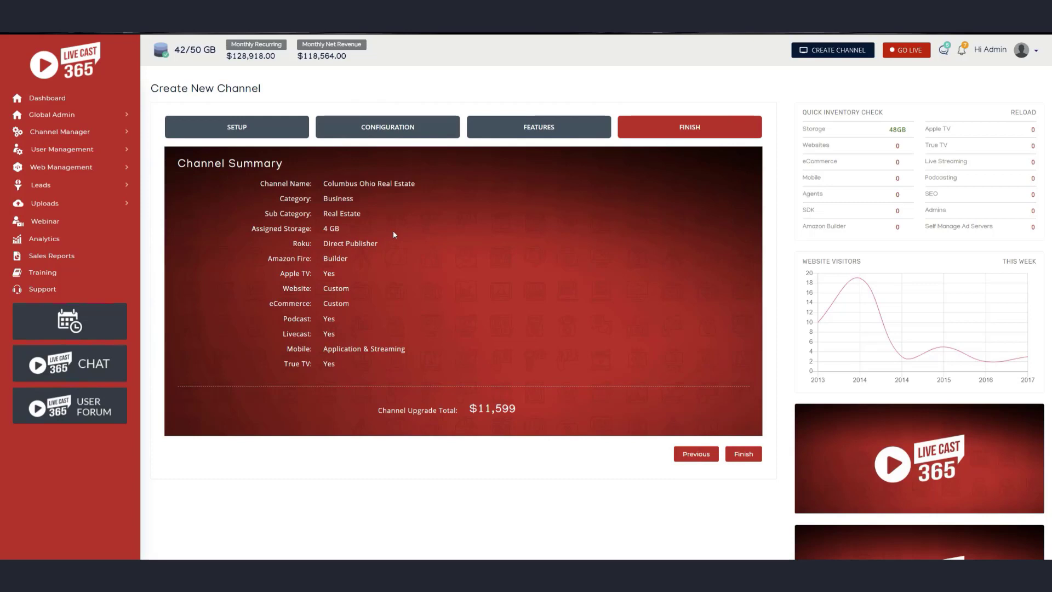
Highlight the $11,599 Channel Upgrade Total line in the Columbus Ohio Real Estate summary
{"action": "double_click", "coordinate": [492, 409]}
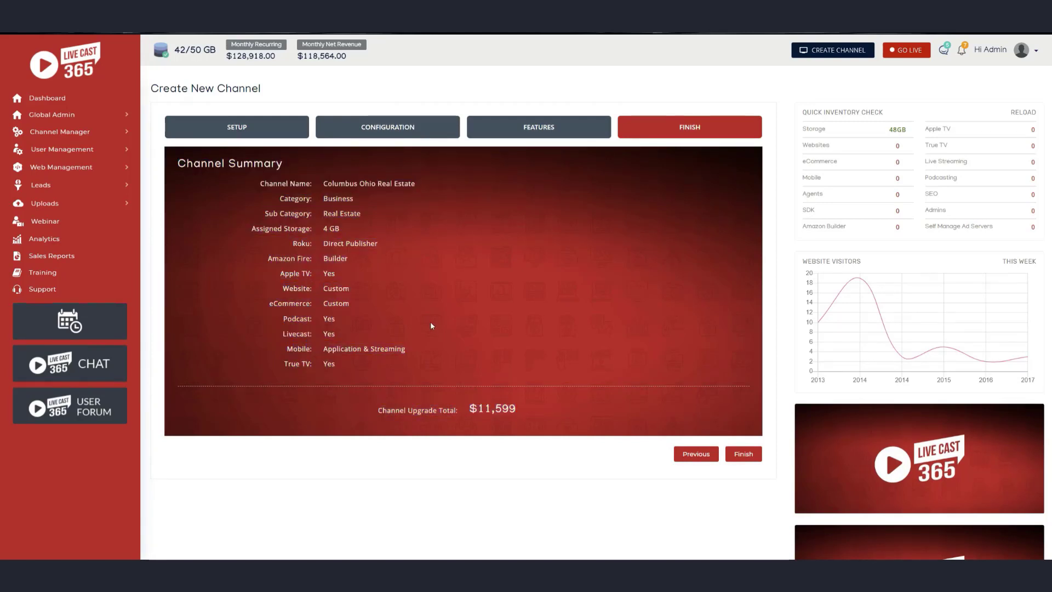
{"action": "mouse_move", "coordinate": [530, 425]}
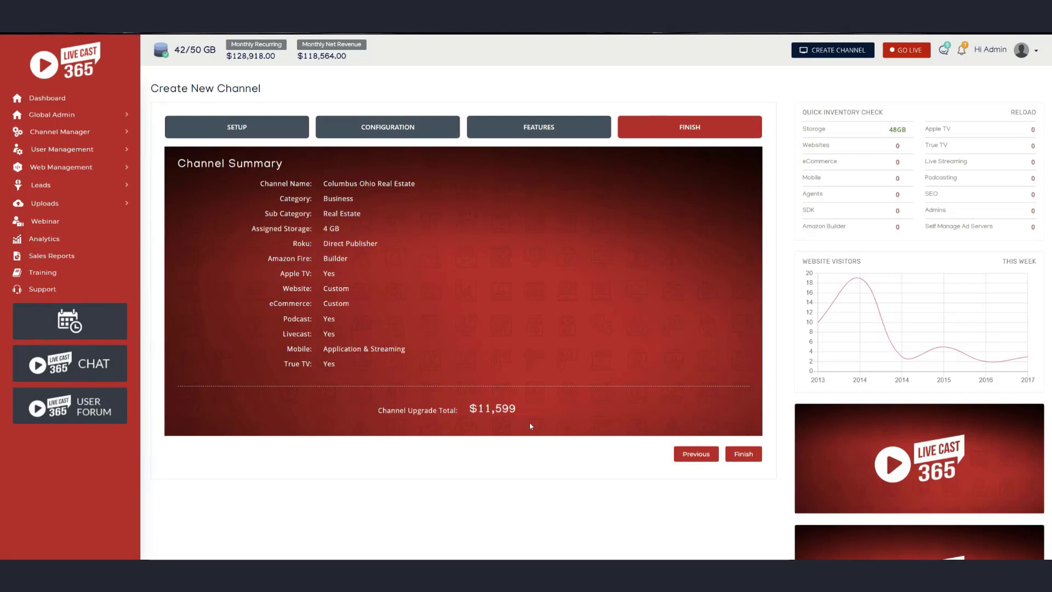
{"action": "mouse_move", "coordinate": [526, 416]}
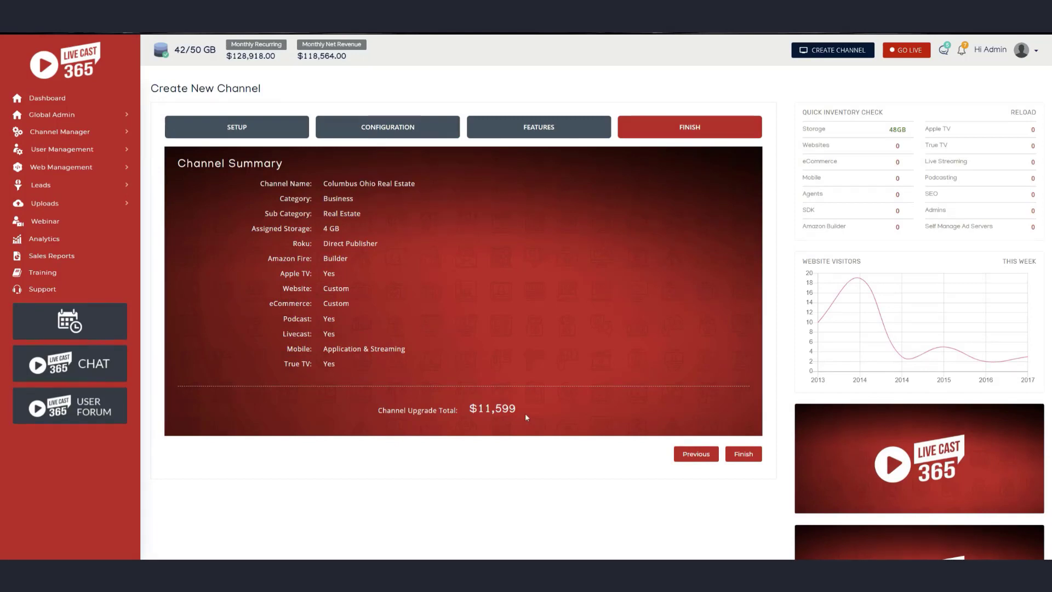
{"action": "mouse_move", "coordinate": [417, 187]}
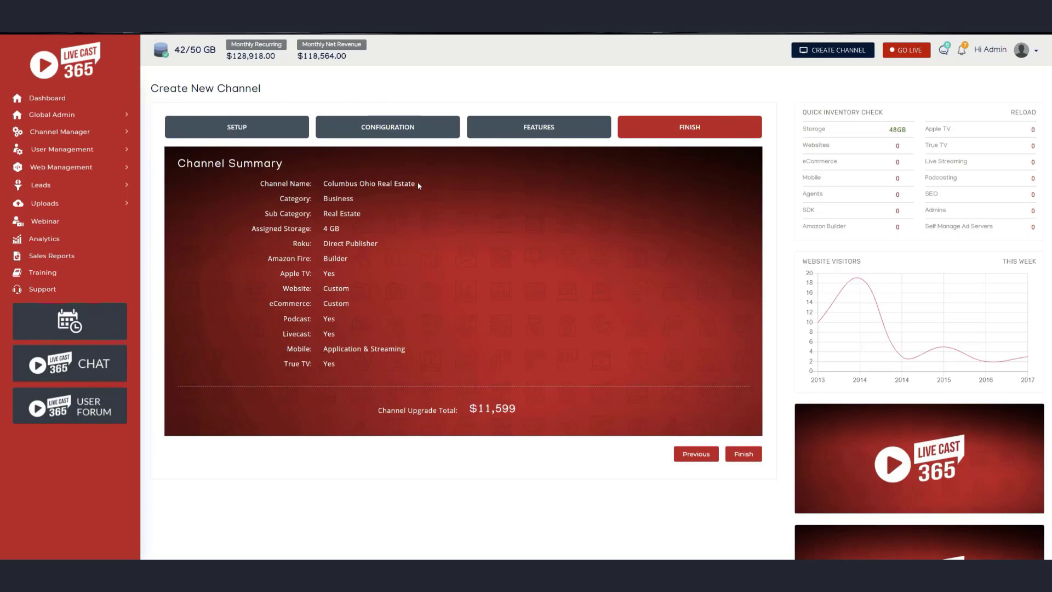
{"action": "mouse_move", "coordinate": [629, 236]}
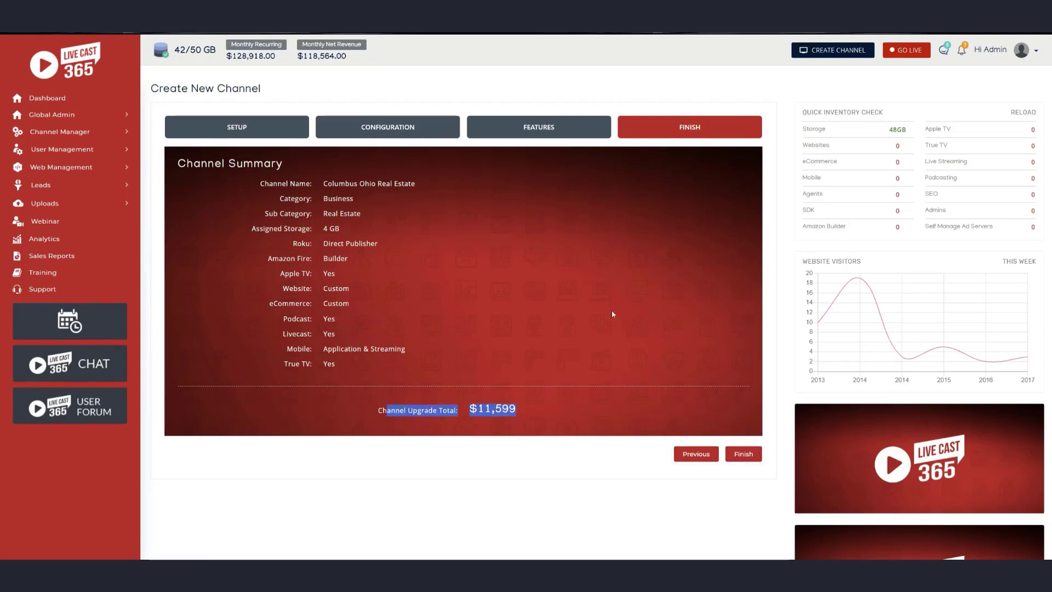
{"action": "mouse_move", "coordinate": [547, 285]}
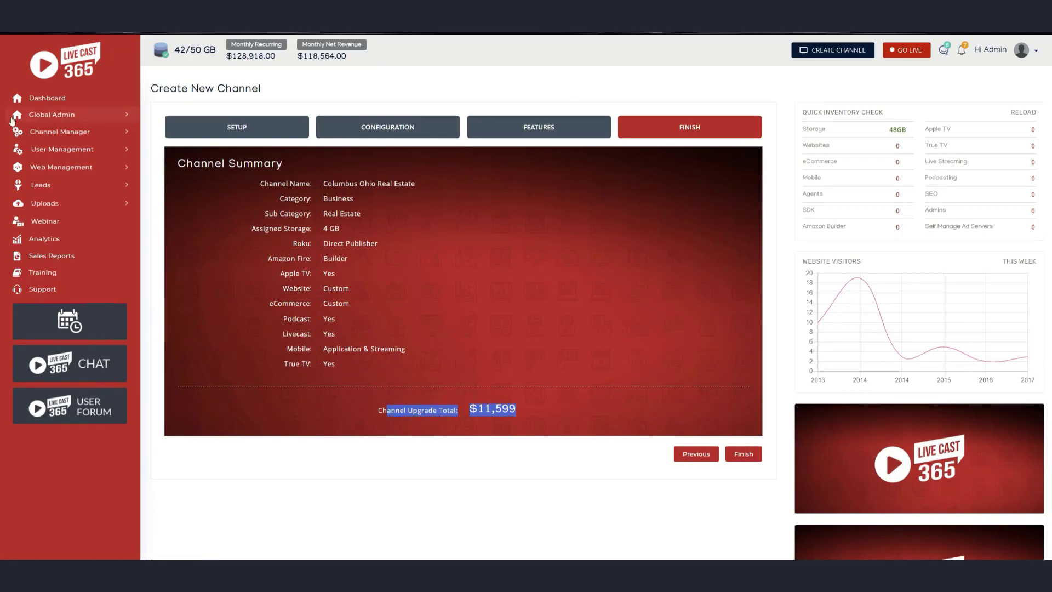
{"action": "left_click", "coordinate": [59, 132]}
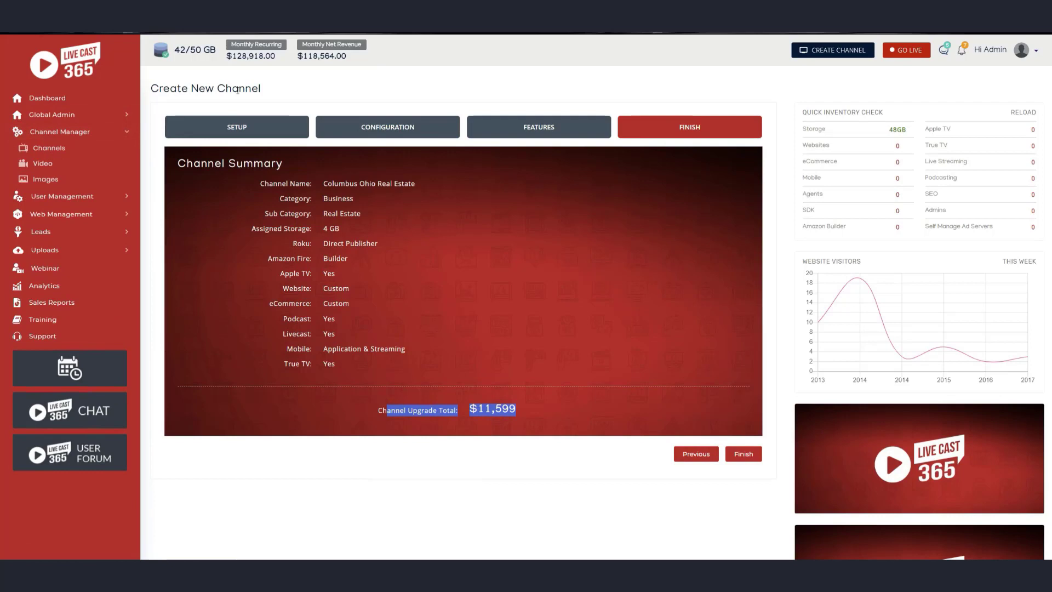
{"action": "mouse_move", "coordinate": [393, 512]}
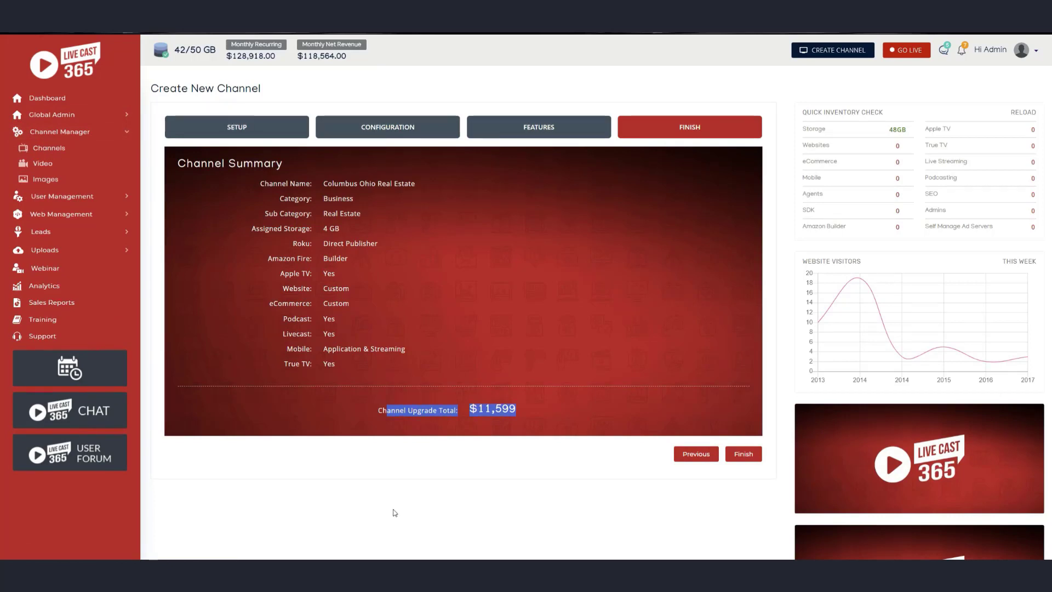
{"action": "mouse_move", "coordinate": [388, 498]}
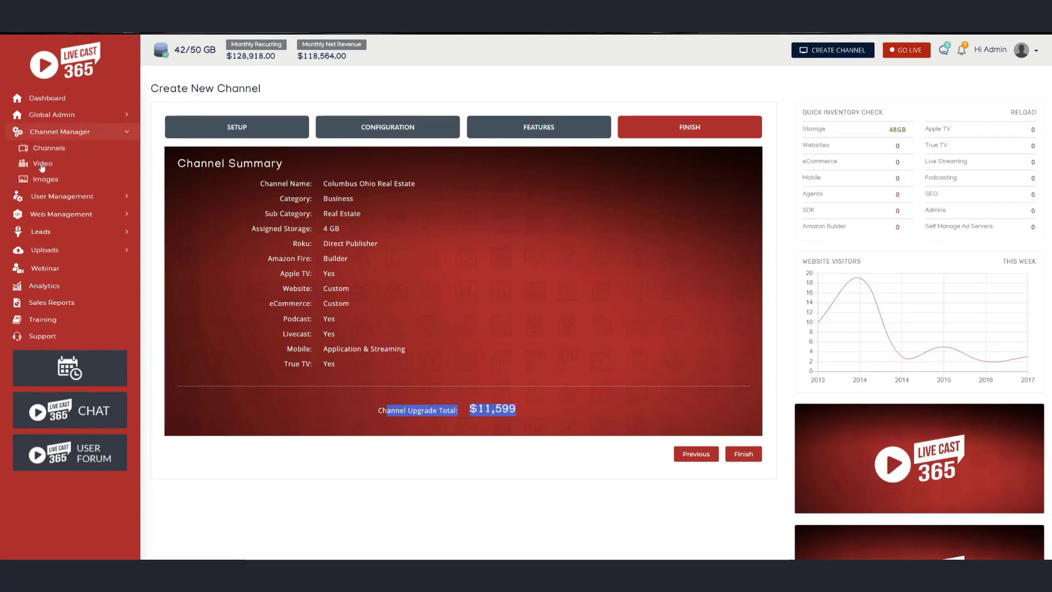
{"action": "mouse_move", "coordinate": [290, 397]}
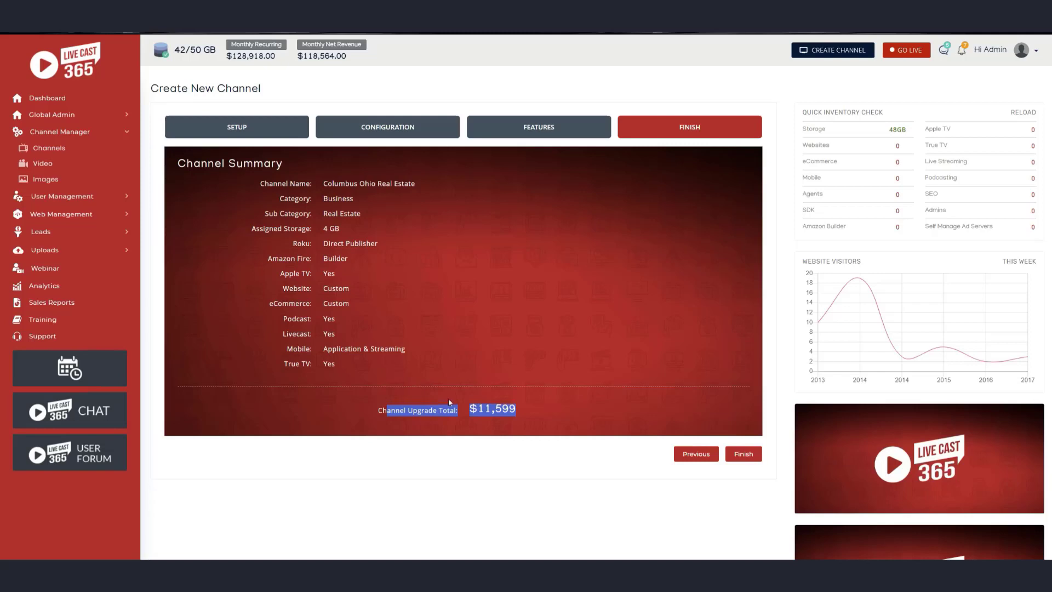
{"action": "mouse_move", "coordinate": [318, 458]}
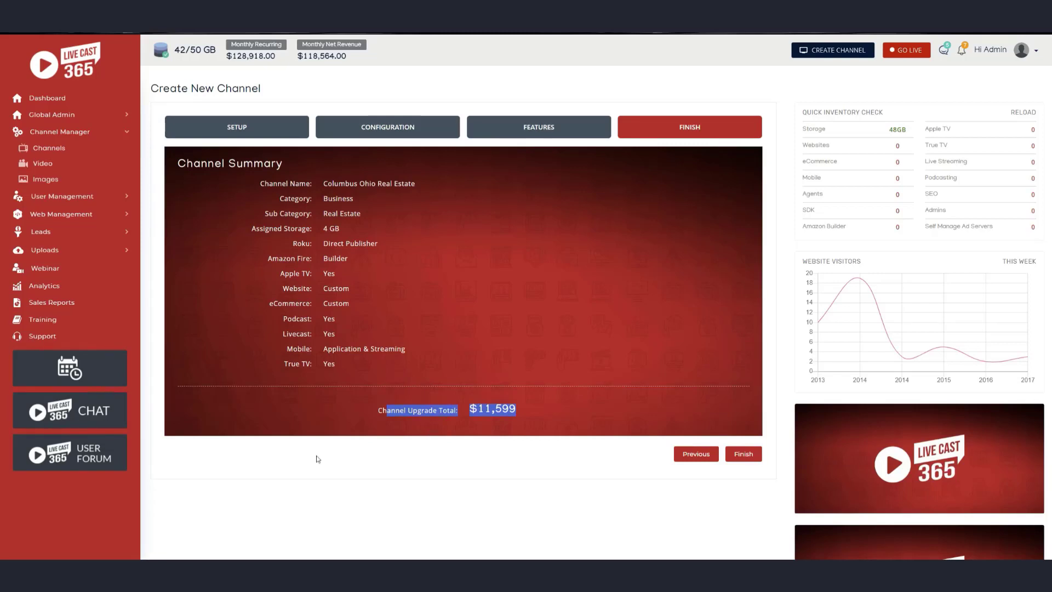
{"action": "mouse_move", "coordinate": [271, 400]}
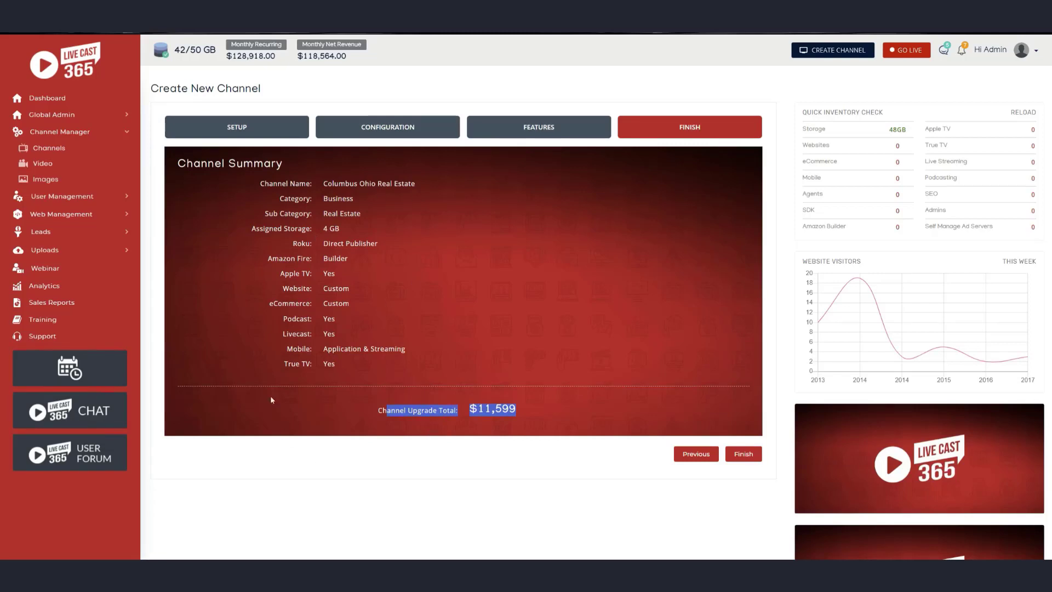
{"action": "mouse_move", "coordinate": [43, 164]}
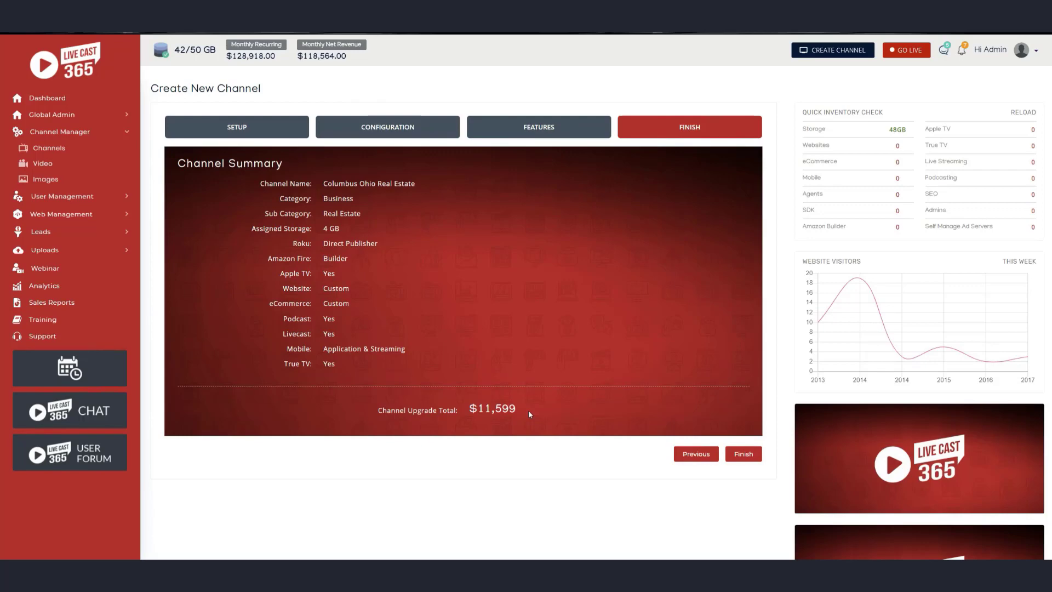
{"action": "mouse_move", "coordinate": [245, 472]}
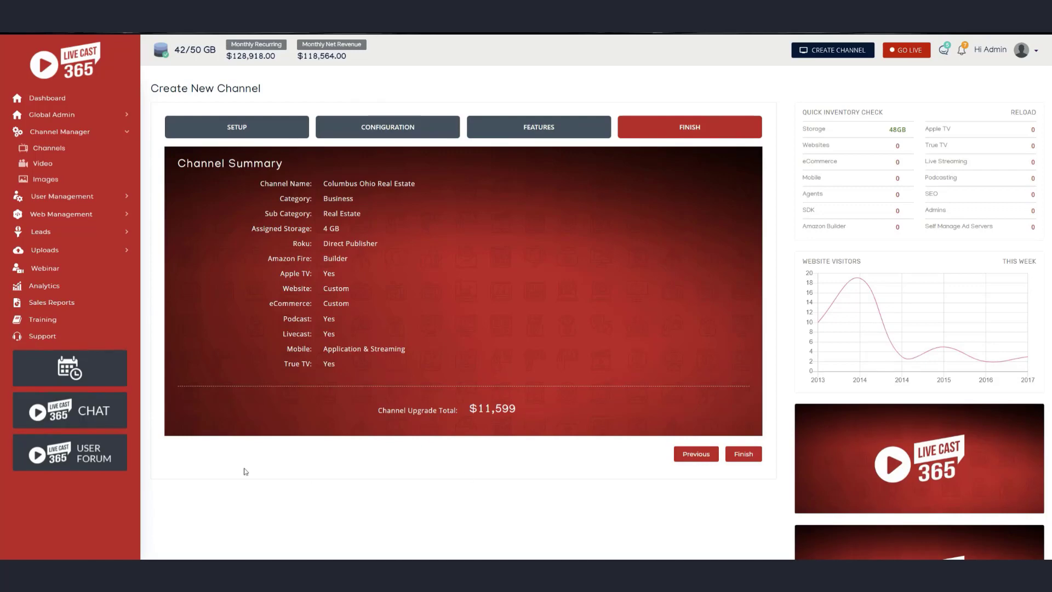
{"action": "mouse_move", "coordinate": [47, 98]}
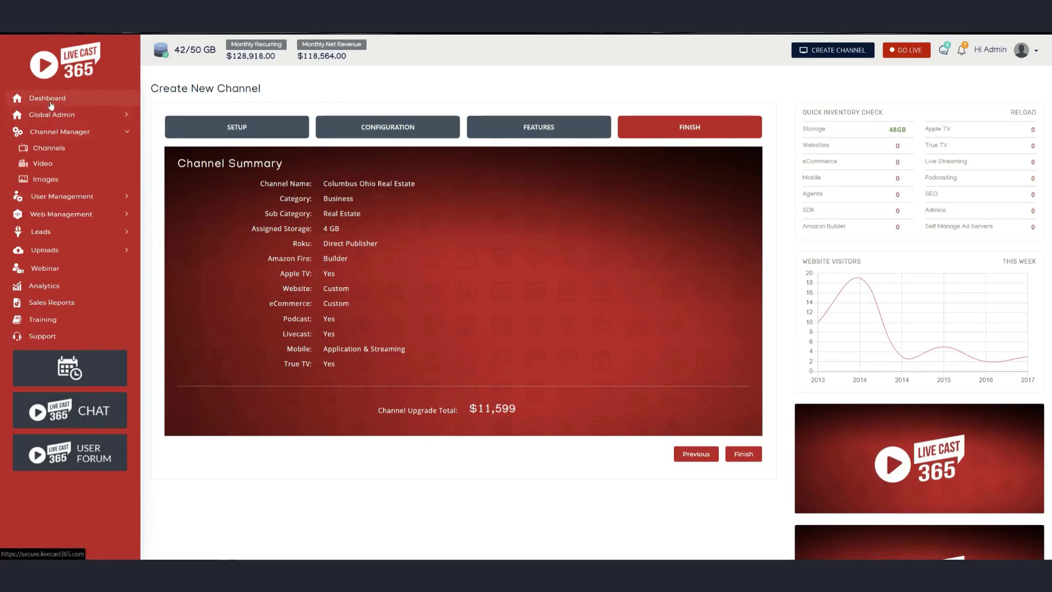
Go back to the Dashboard Overview from the left sidebar
{"action": "left_click", "coordinate": [47, 97]}
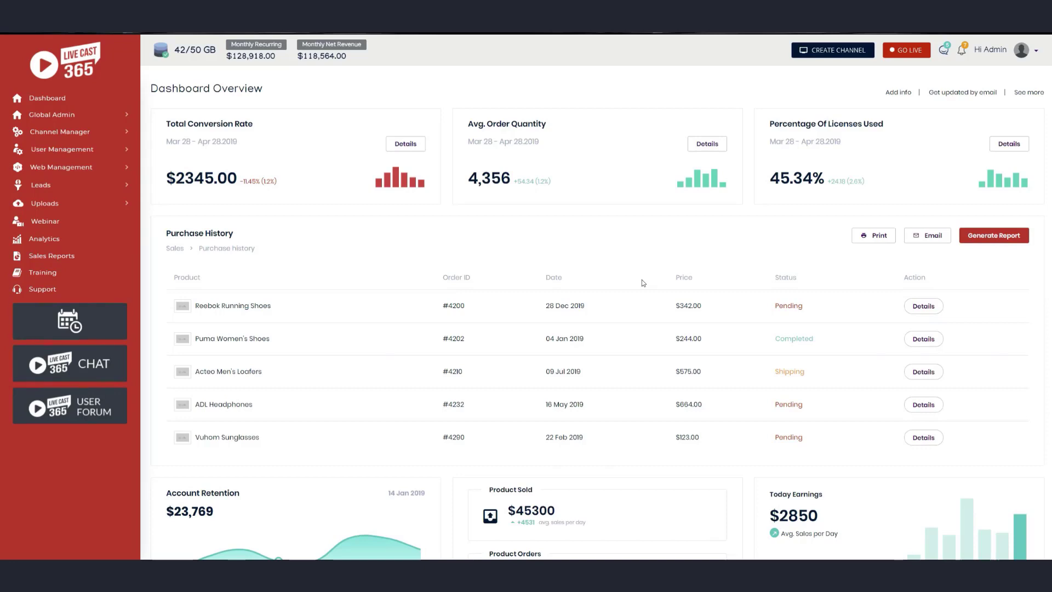
{"action": "mouse_move", "coordinate": [618, 233]}
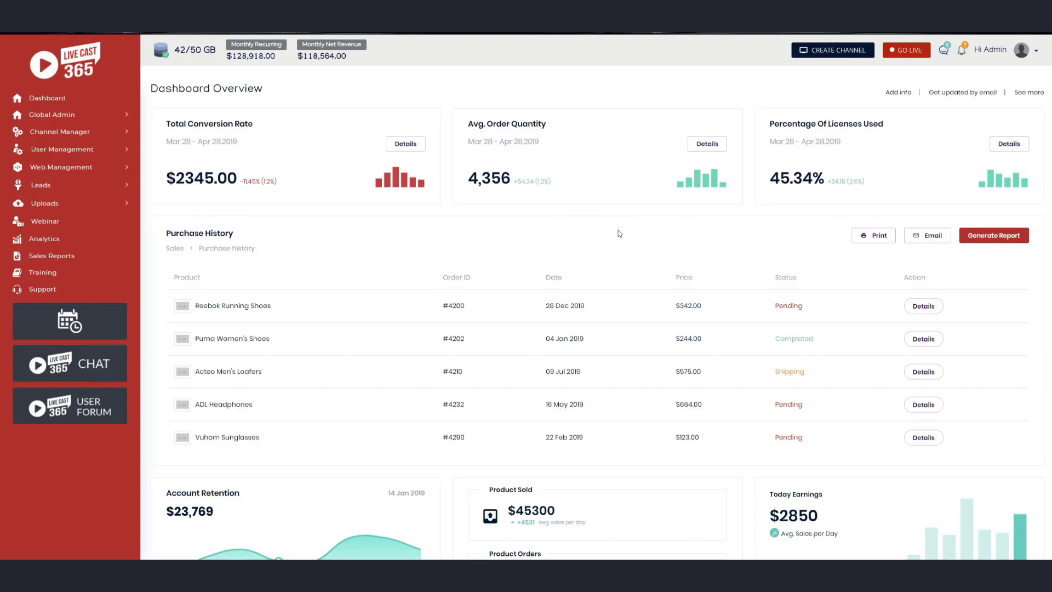
{"action": "mouse_move", "coordinate": [574, 80]}
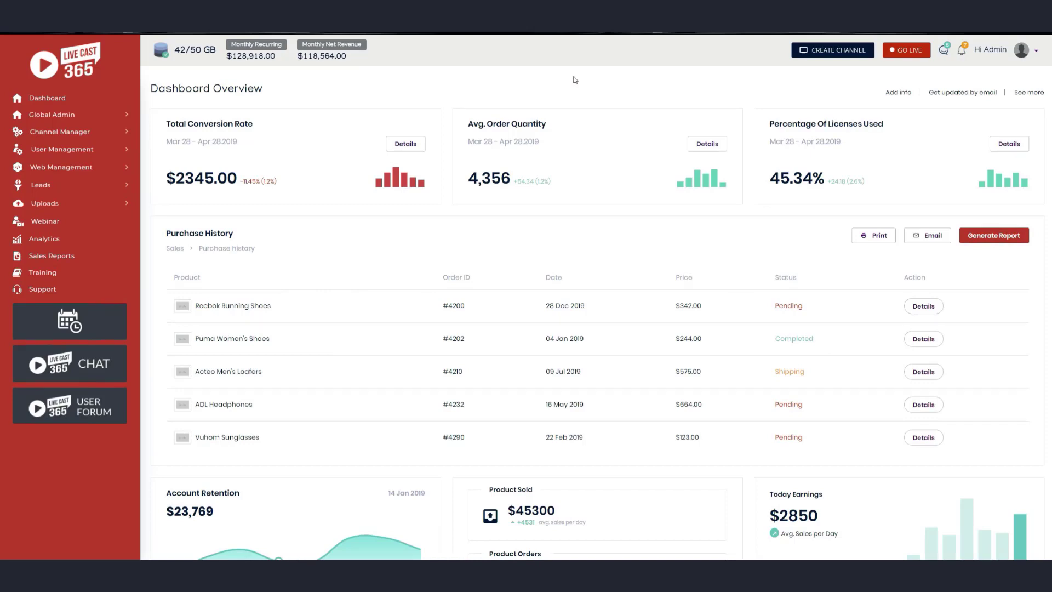
{"action": "mouse_move", "coordinate": [896, 87]}
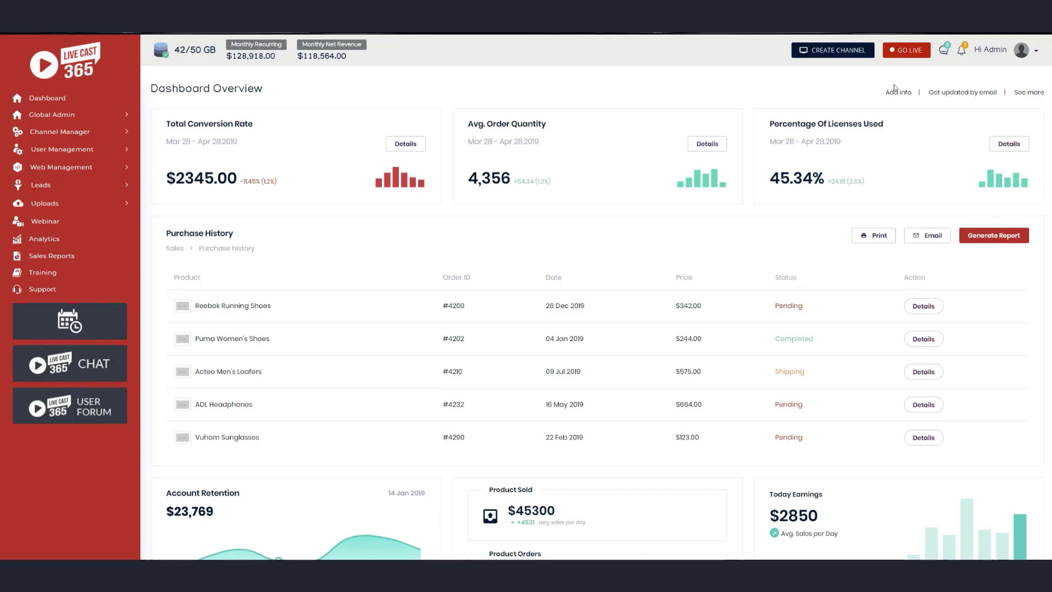
{"action": "mouse_move", "coordinate": [967, 74]}
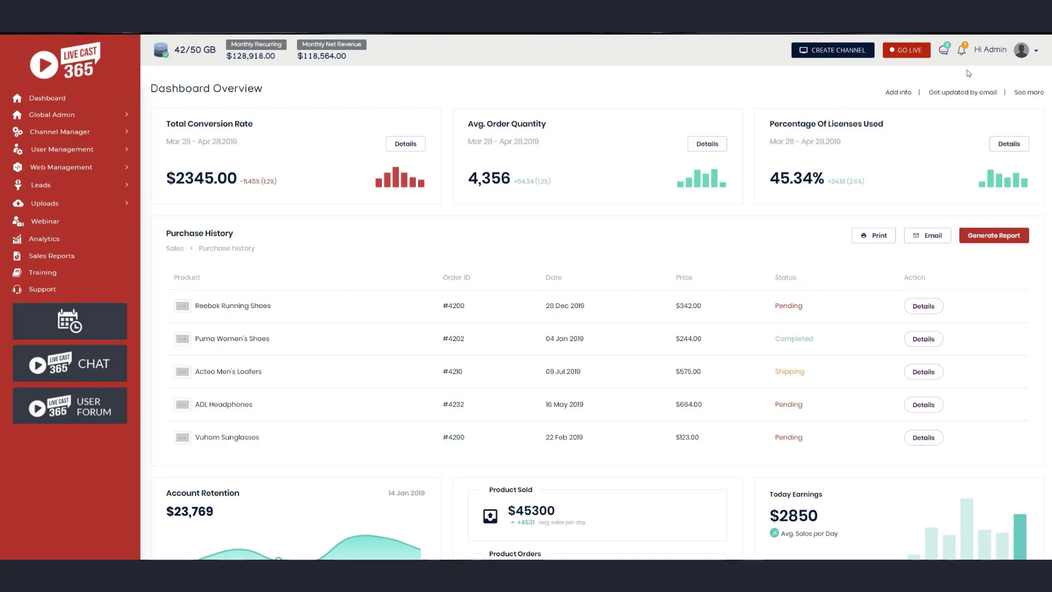